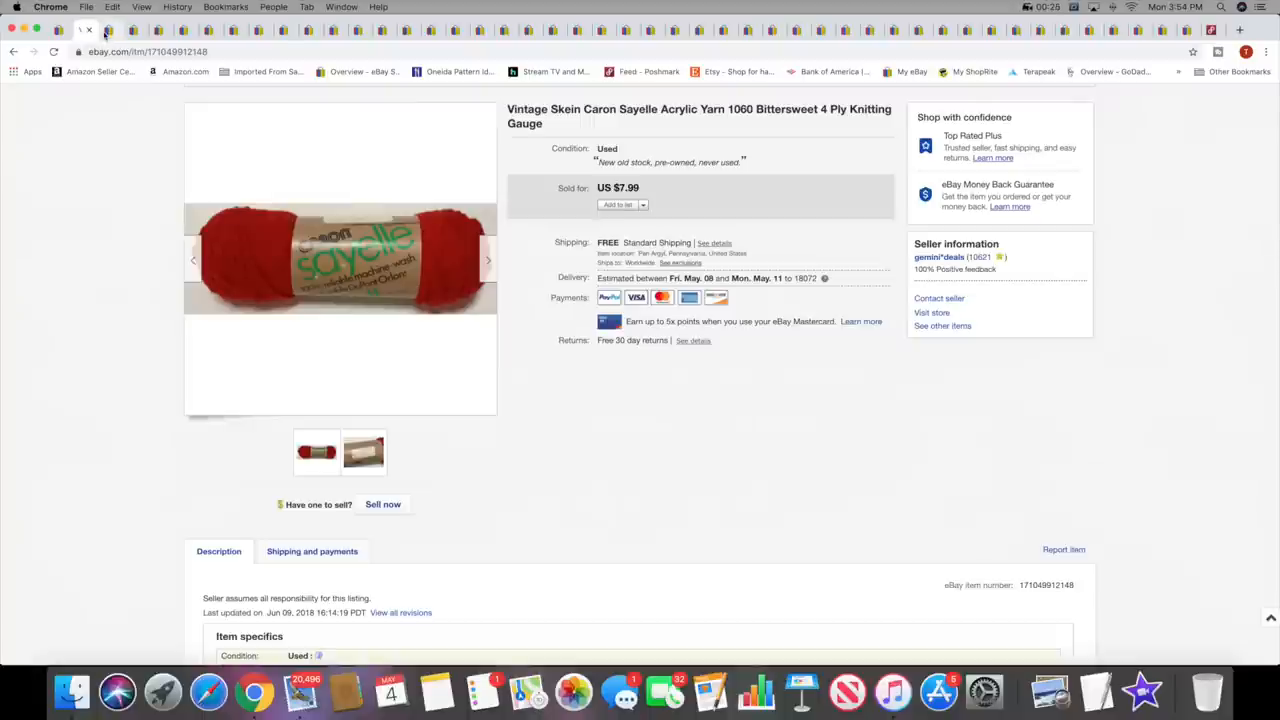
Switch to the sold American Girl Julie Albright doll listing ($39.99)
left_click(110, 30)
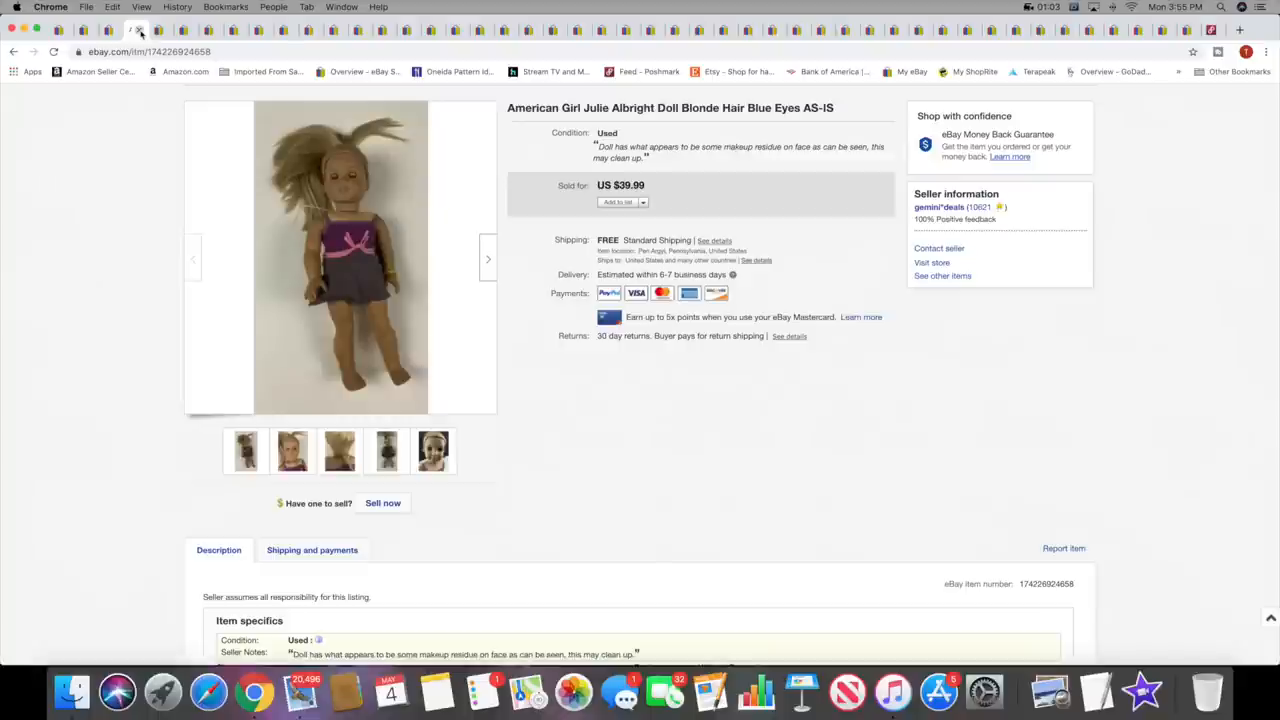
left_click(340, 257)
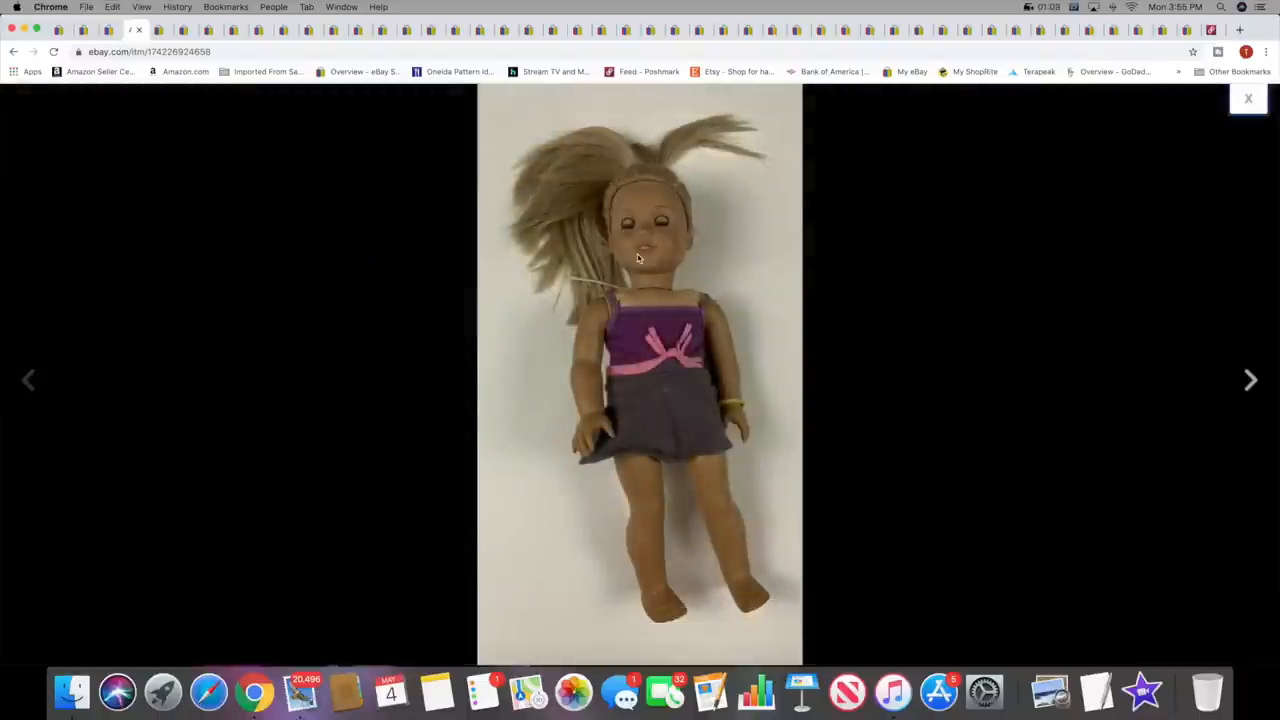
mouse_move(698, 298)
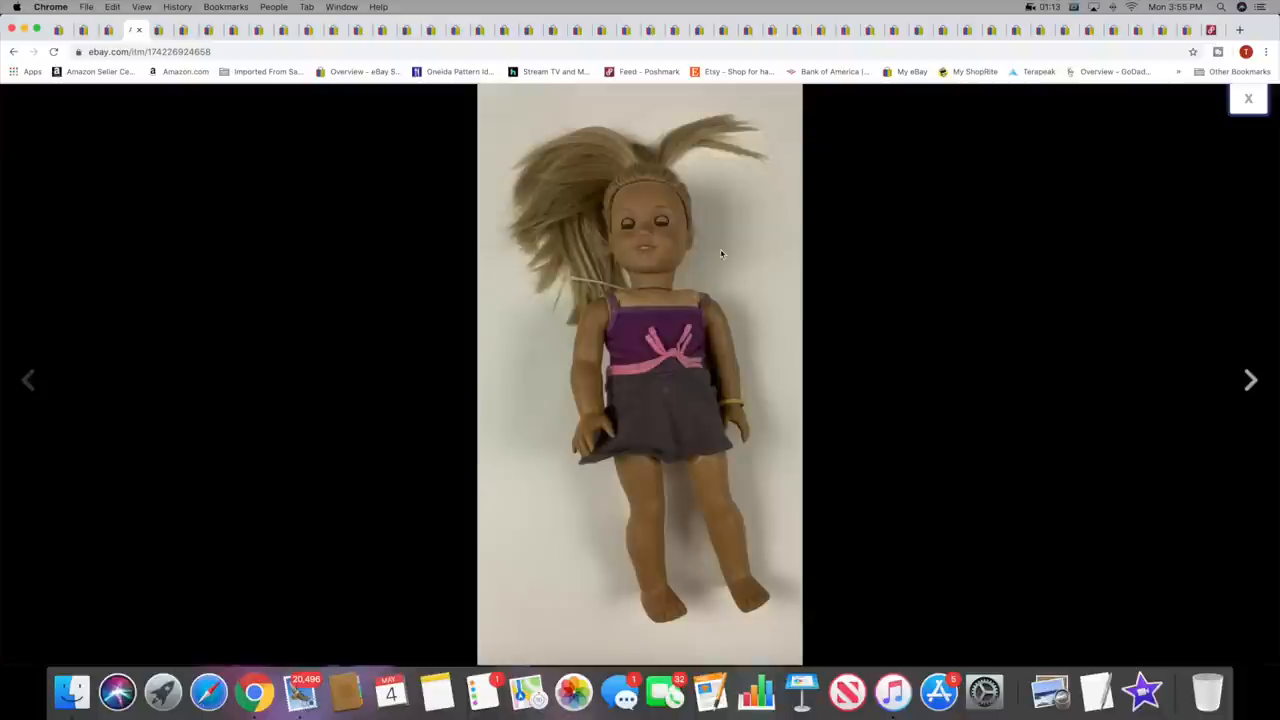
mouse_move(1226, 109)
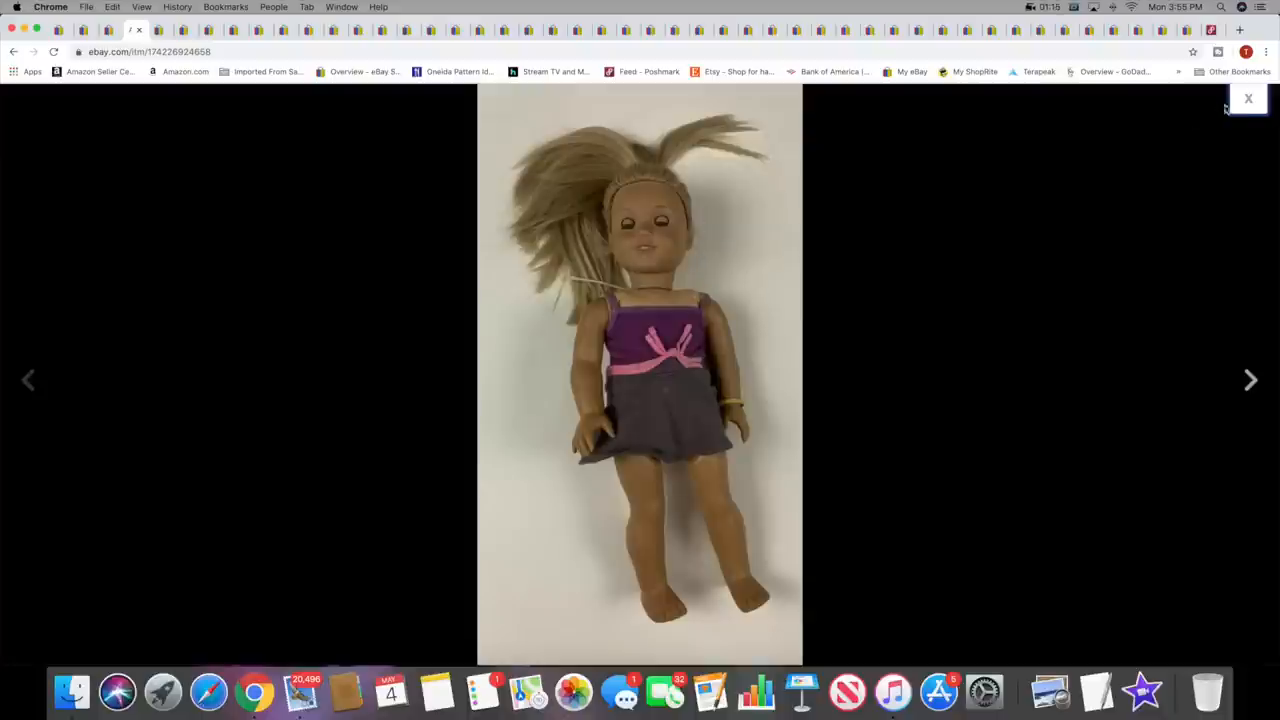
left_click(1248, 98)
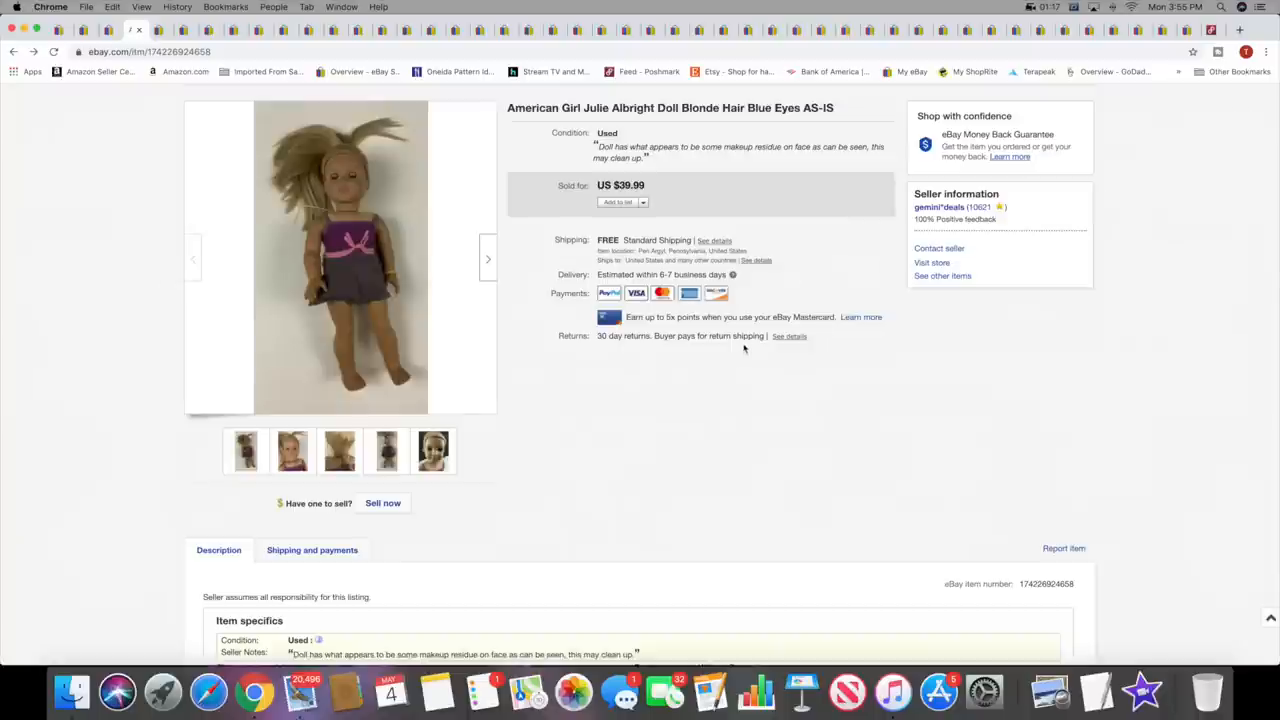
mouse_move(756, 334)
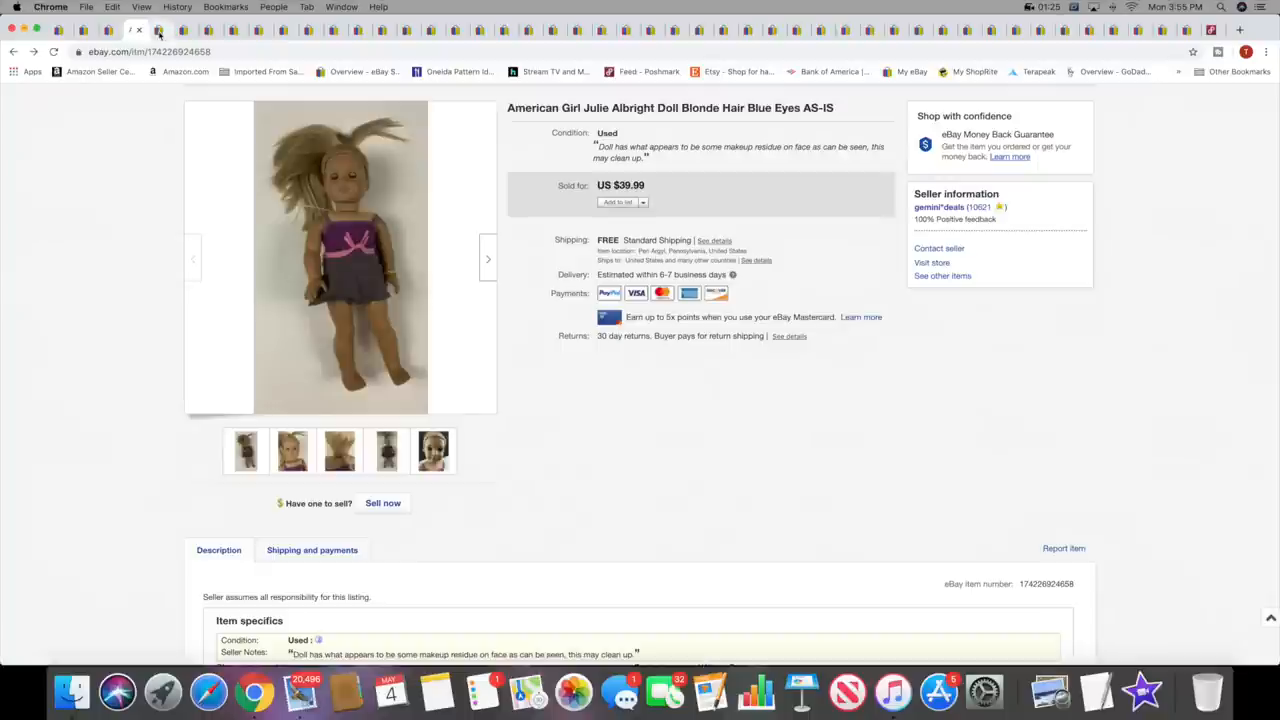
View the Pier 1 patchwork curtains lot ($99.99) and enlarge its photos, then return to the listing
left_click(160, 30)
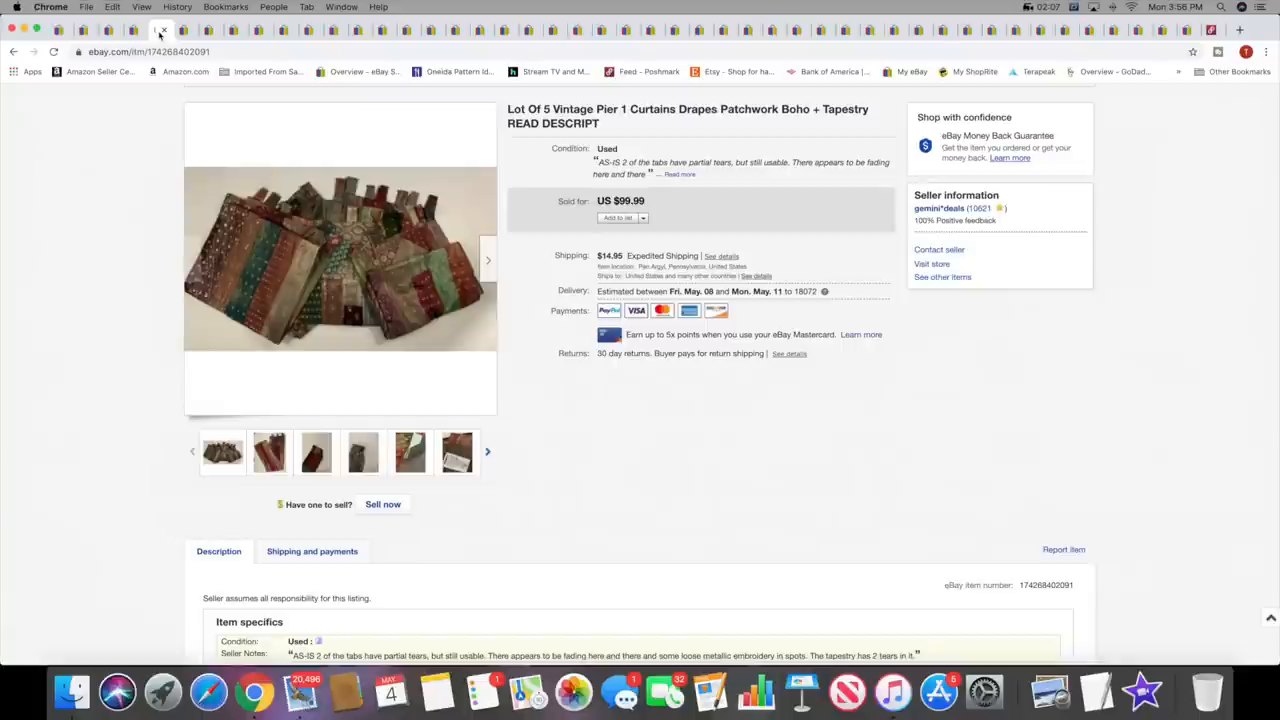
left_click(315, 452)
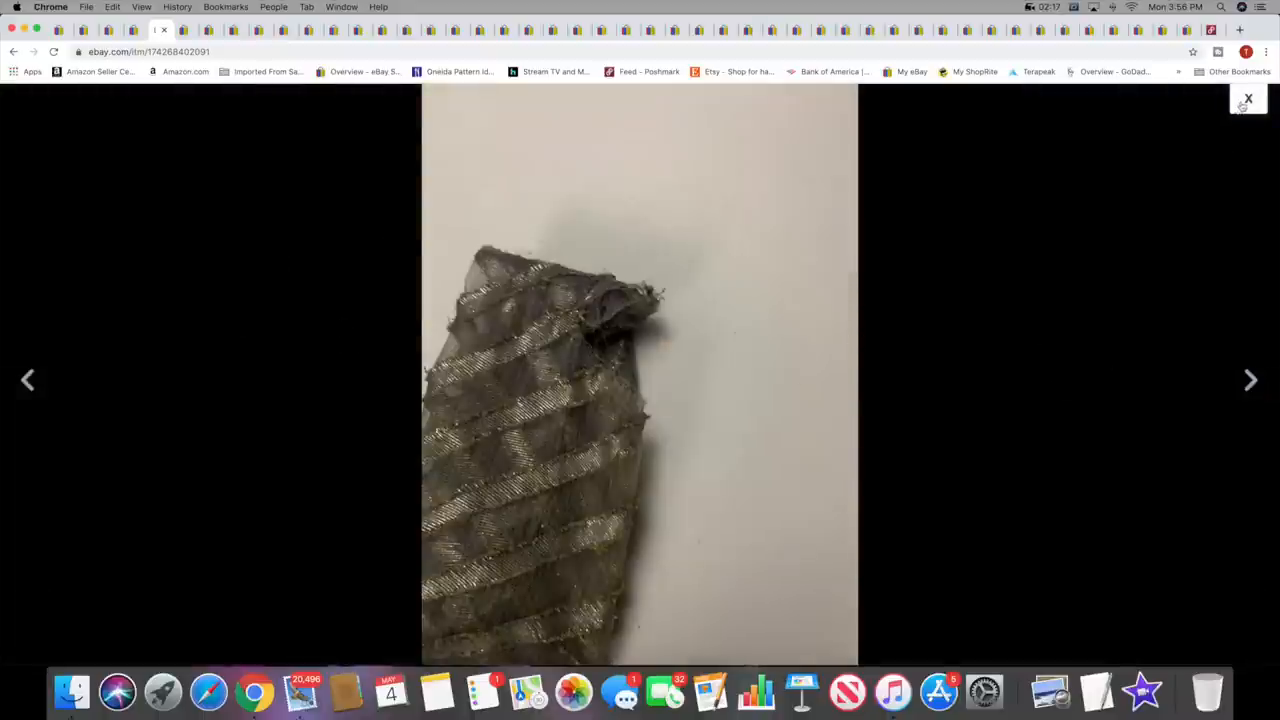
left_click(1248, 99)
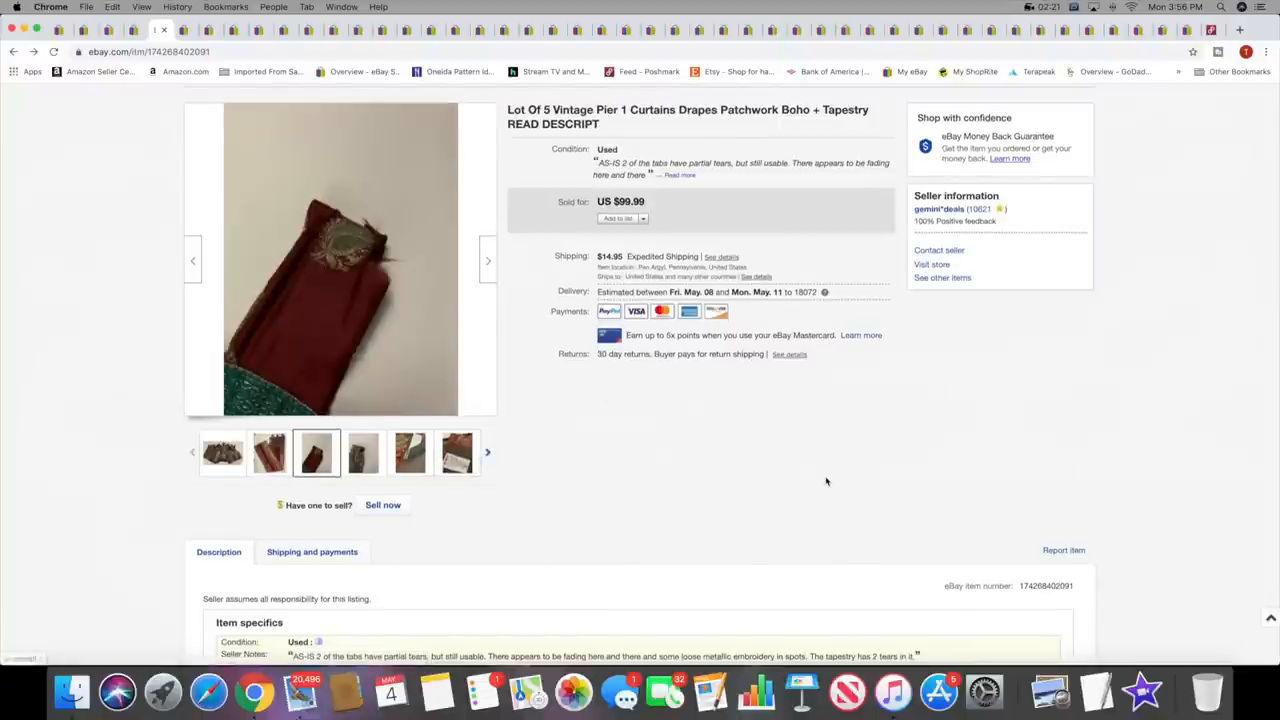
mouse_move(890, 533)
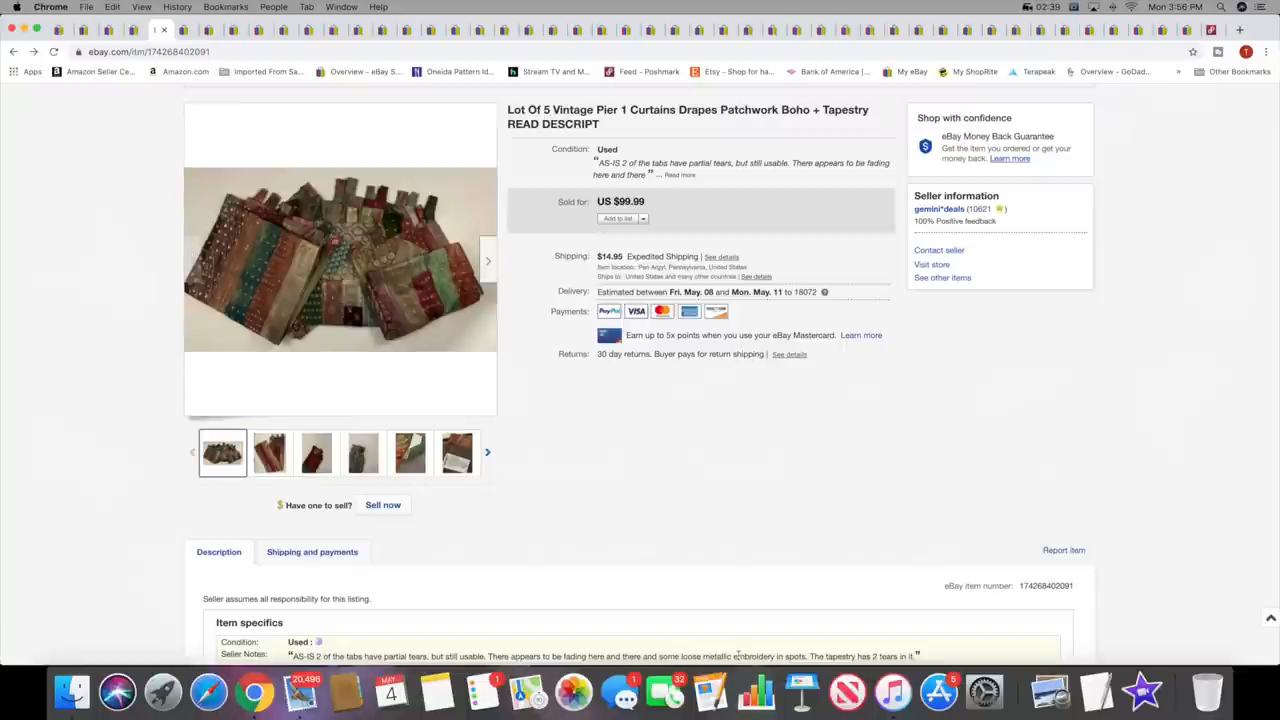
mouse_move(744, 650)
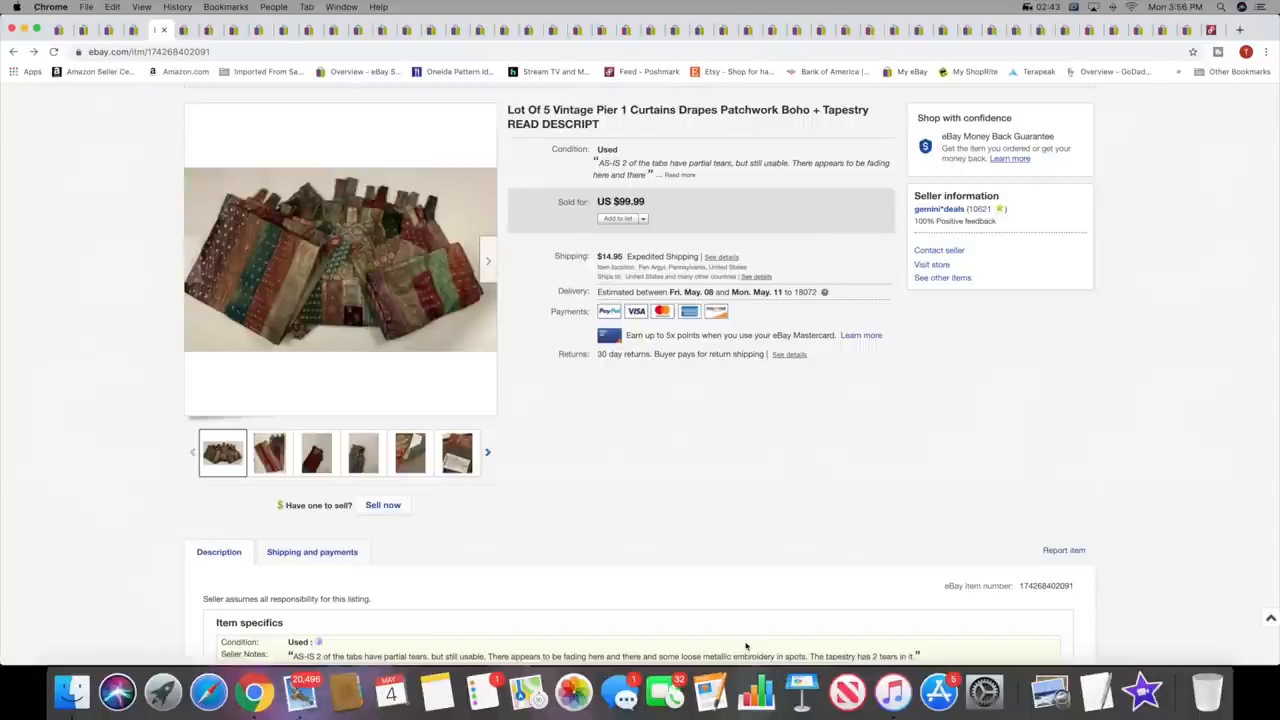
mouse_move(868, 487)
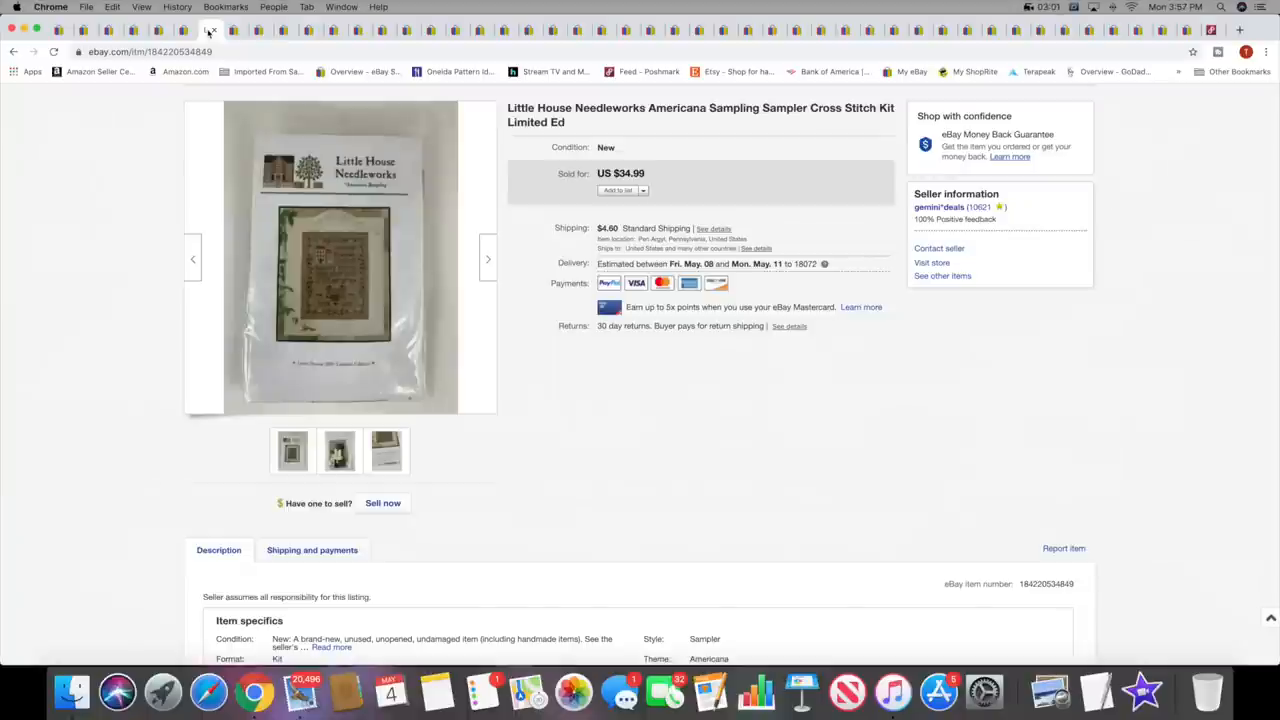
Enlarge the Little House Needleworks cross stitch kit photos, step to the next one, and return to the listing
left_click(345, 258)
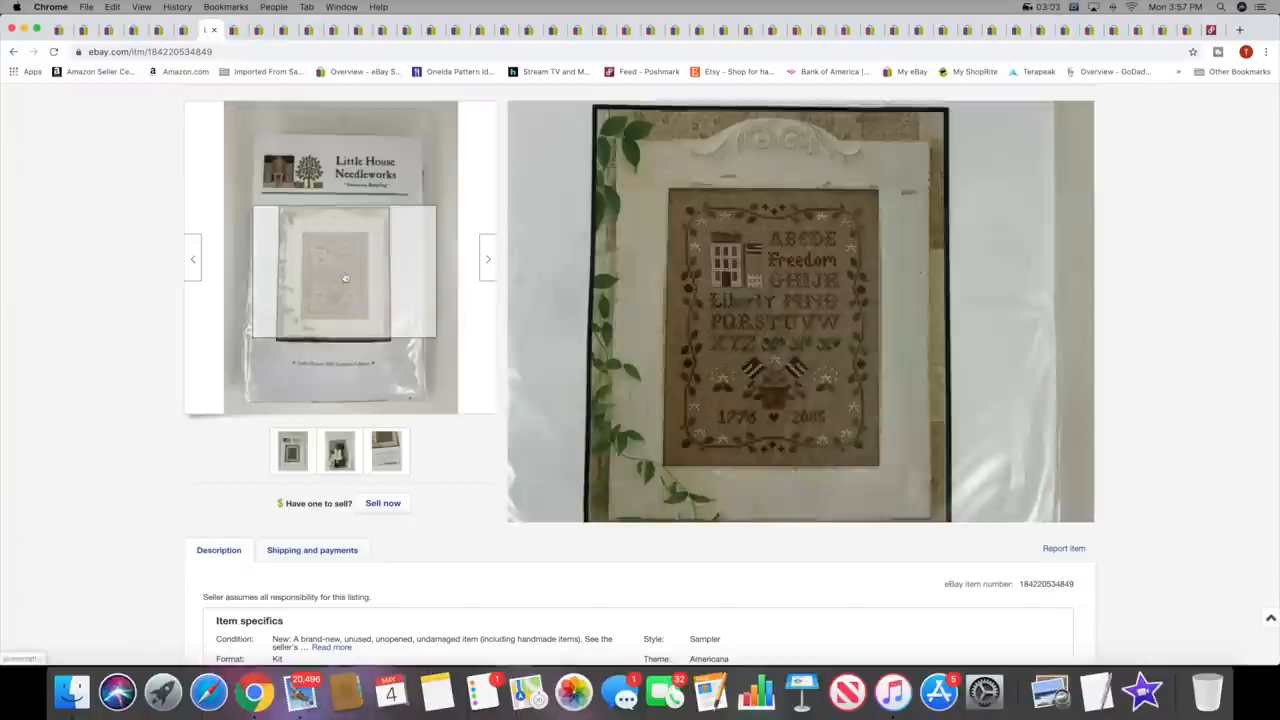
left_click(345, 277)
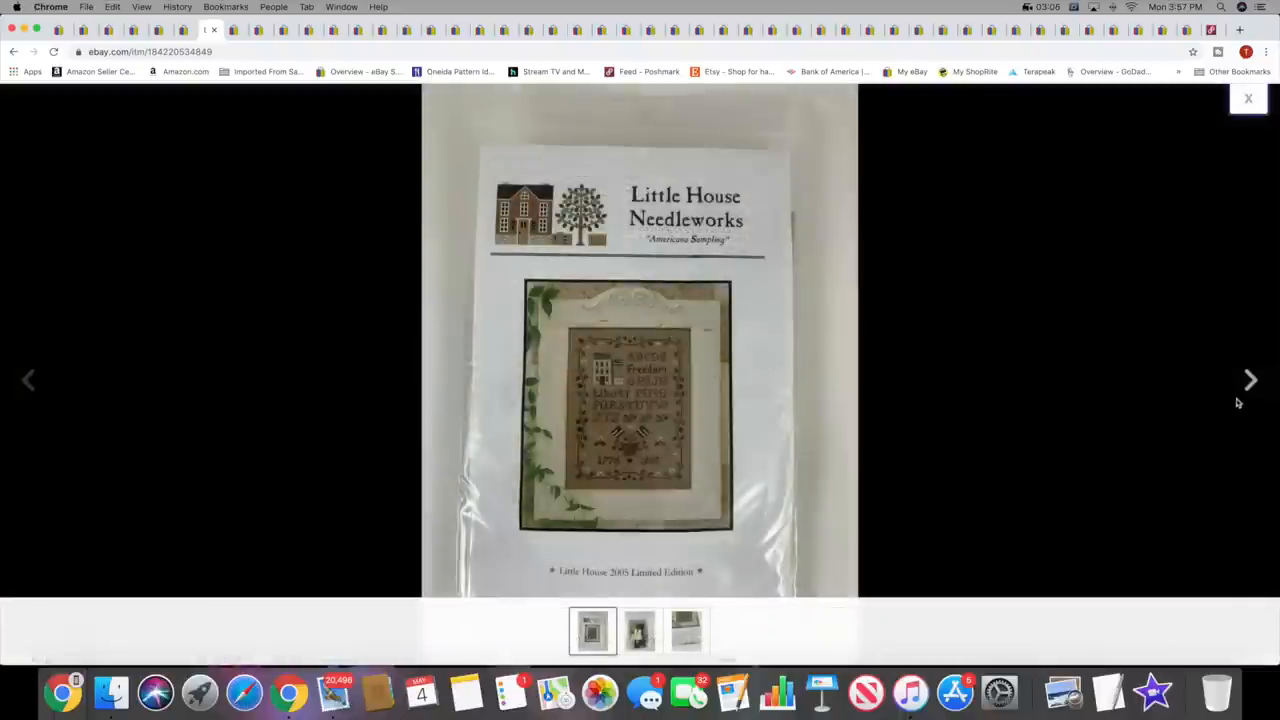
left_click(1251, 380)
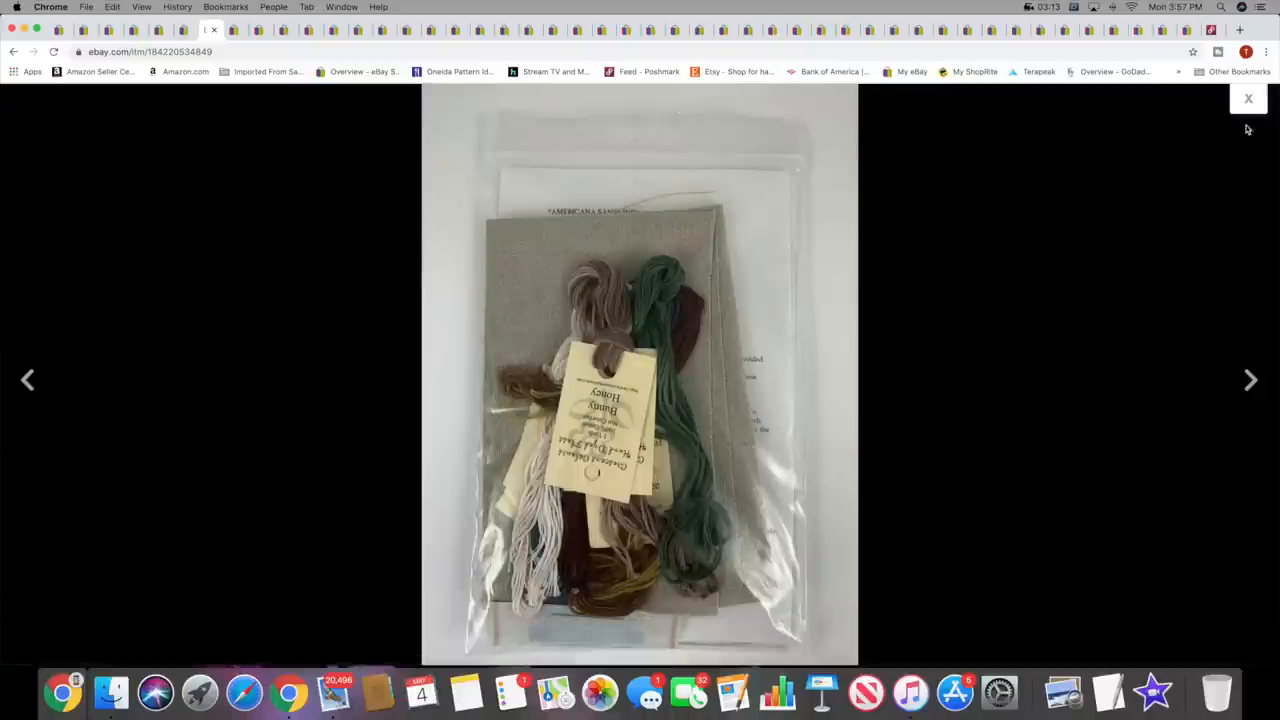
left_click(1248, 98)
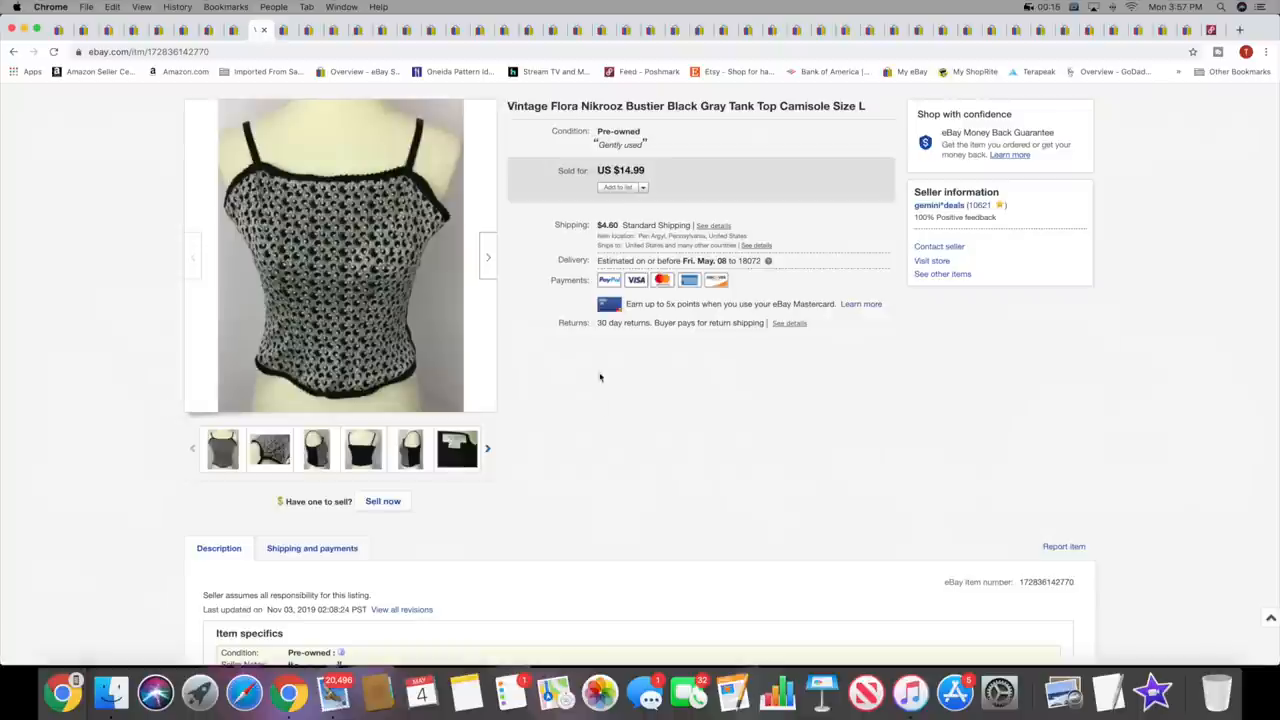
mouse_move(322, 264)
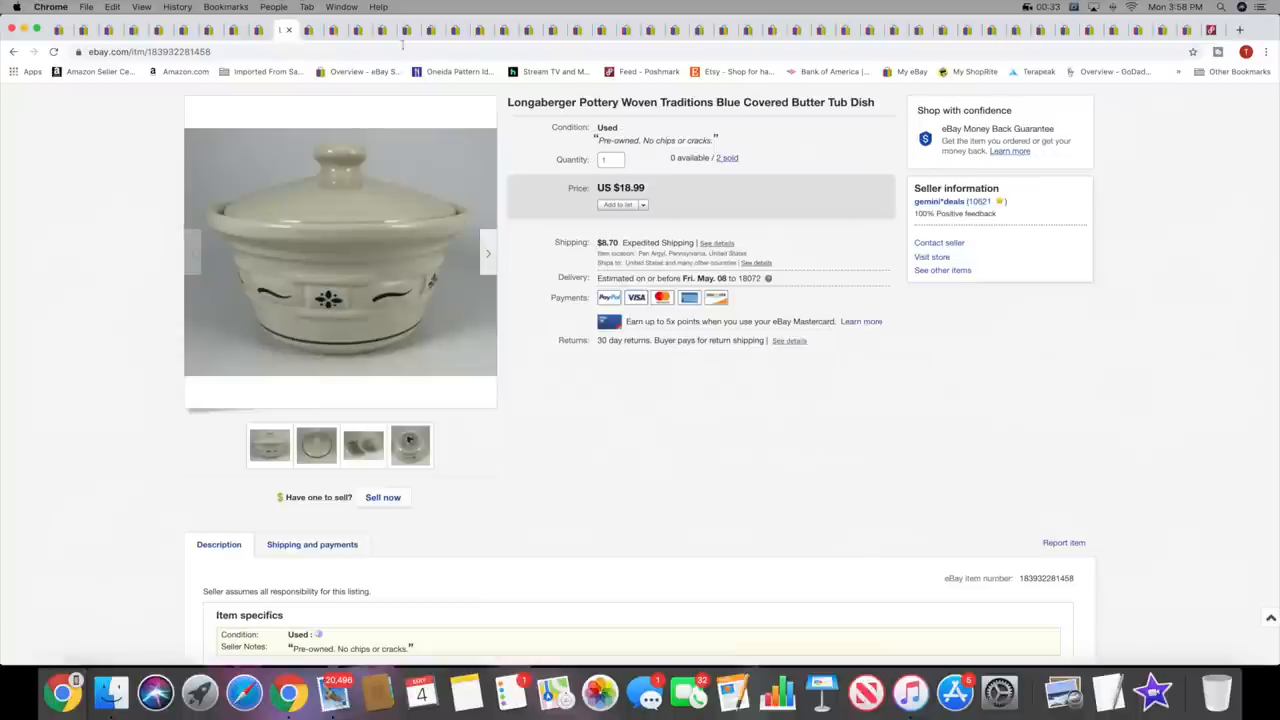
mouse_move(280, 30)
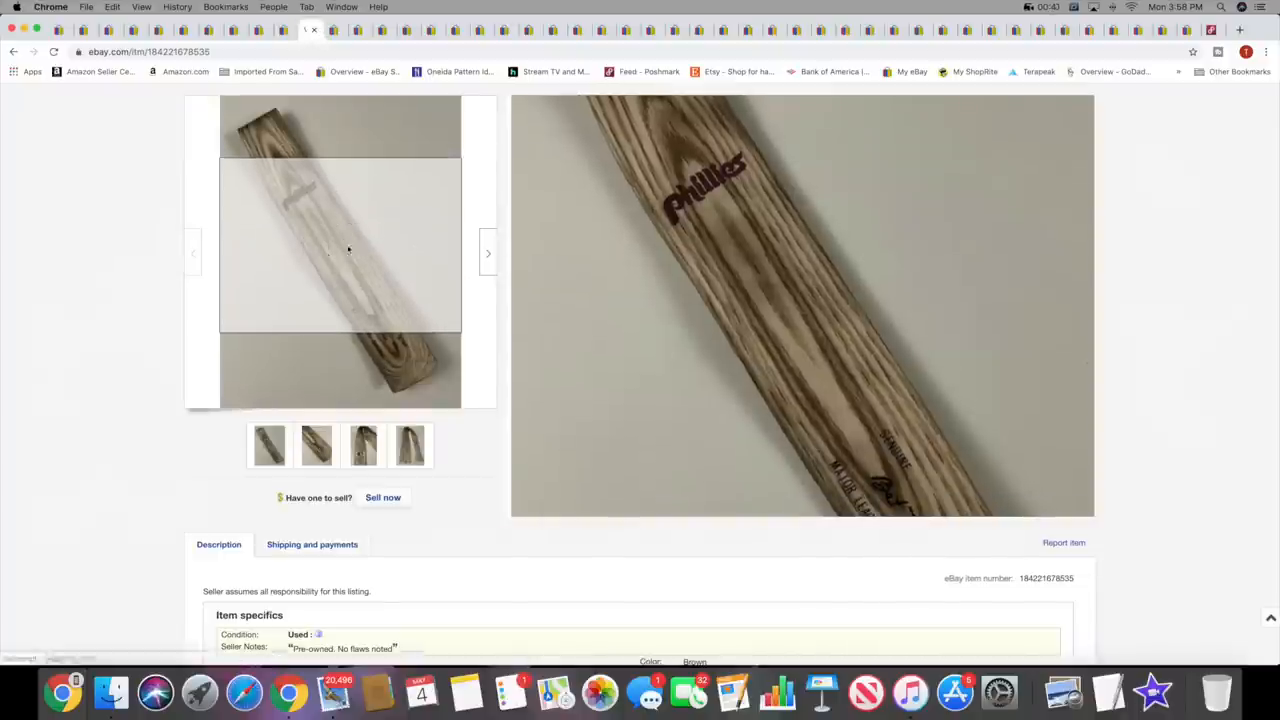
Move on to the sold Torrid coral sports bra listing ($24.99)
left_click(802, 305)
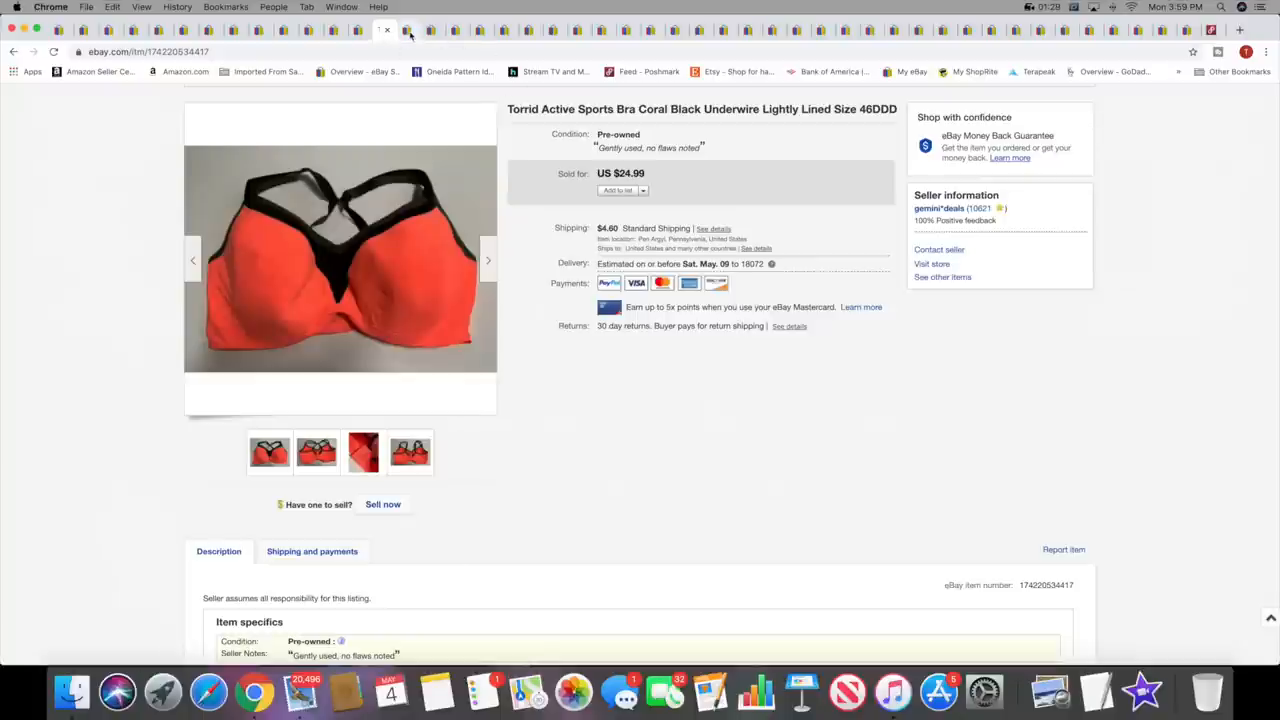
Step through the Christmas puzzle and Toms crochet flats listings to the Farberware seafood forks
left_click(408, 30)
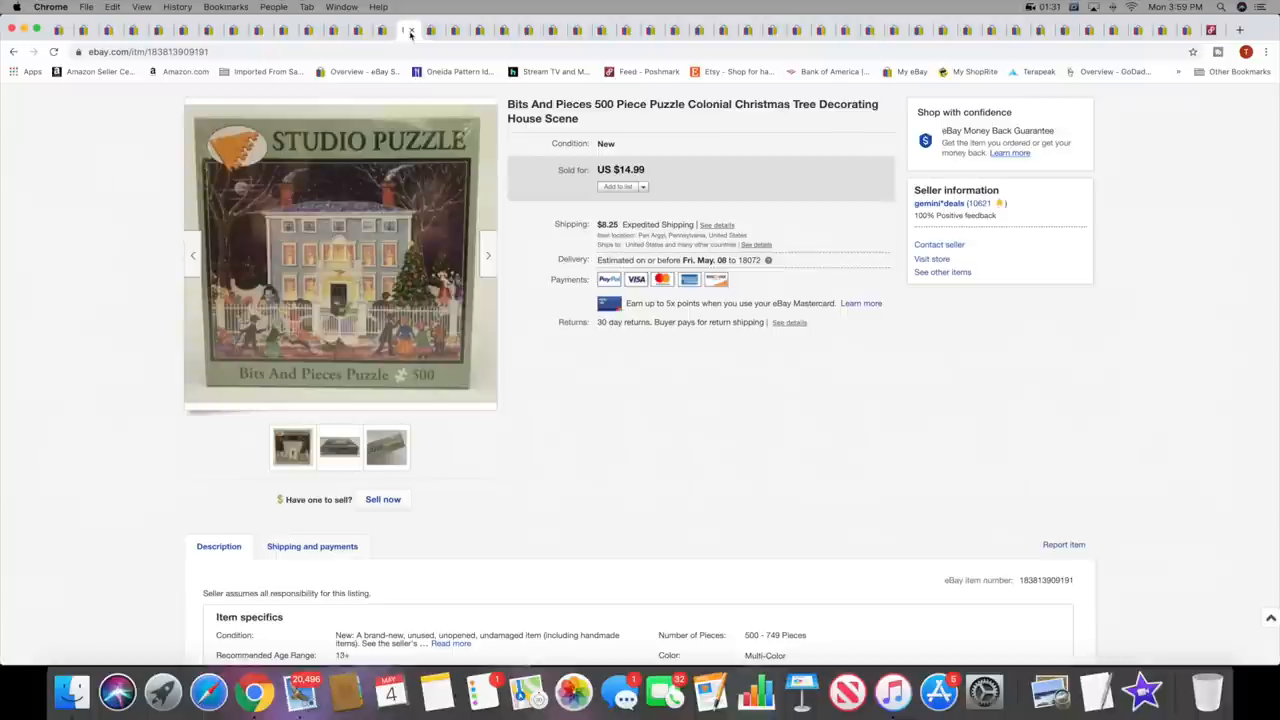
mouse_move(684, 196)
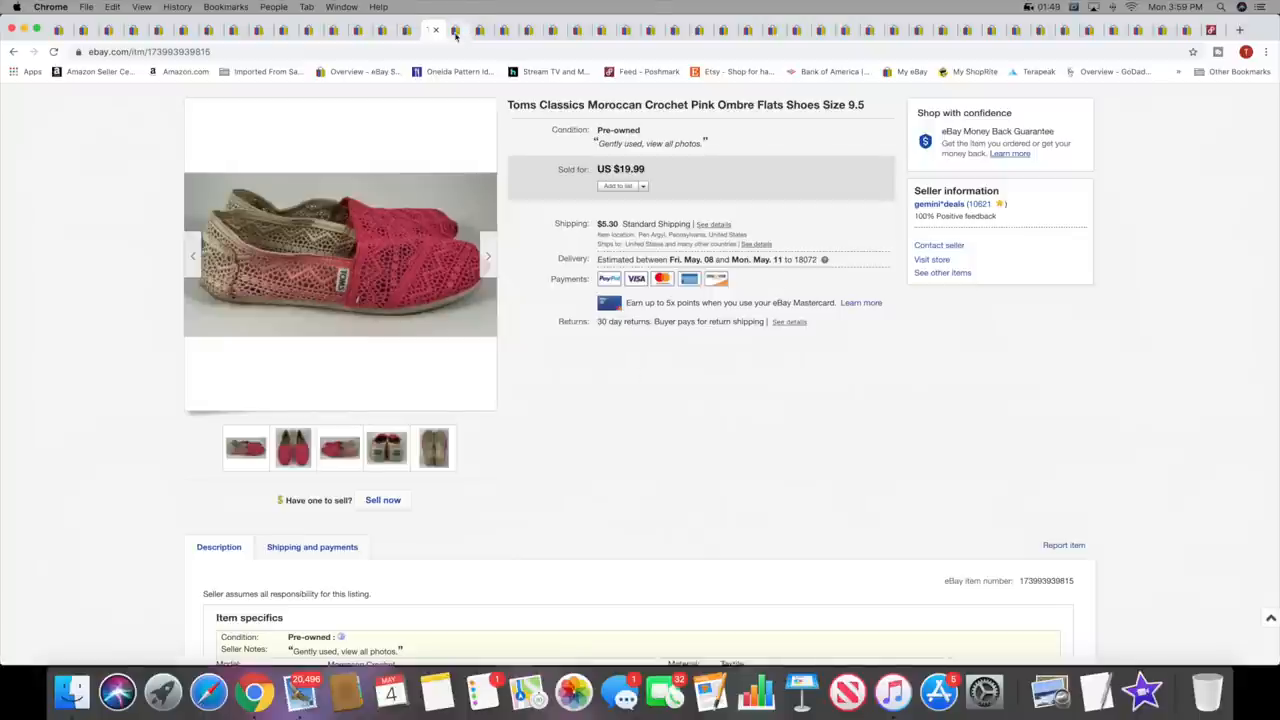
left_click(457, 30)
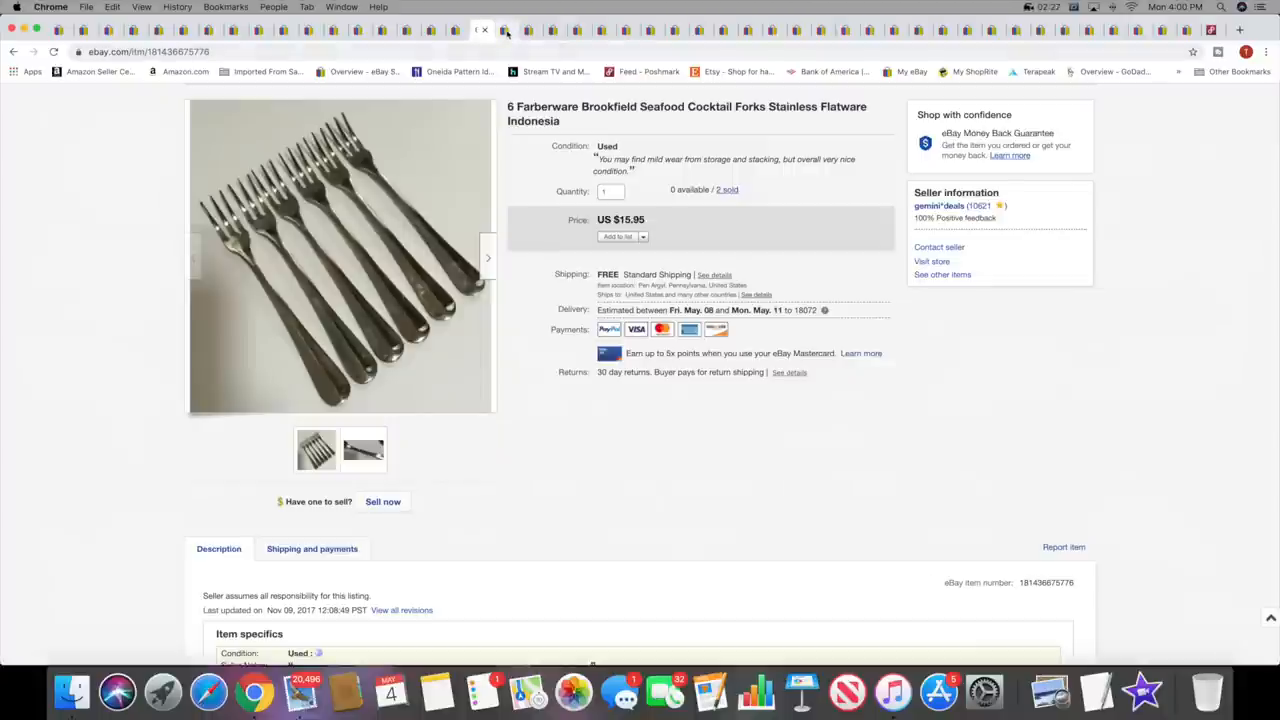
Review the Lolita flip-flop wine glass and Oneida Sutton Place teaspoons listings ($19.99 each)
left_click(505, 30)
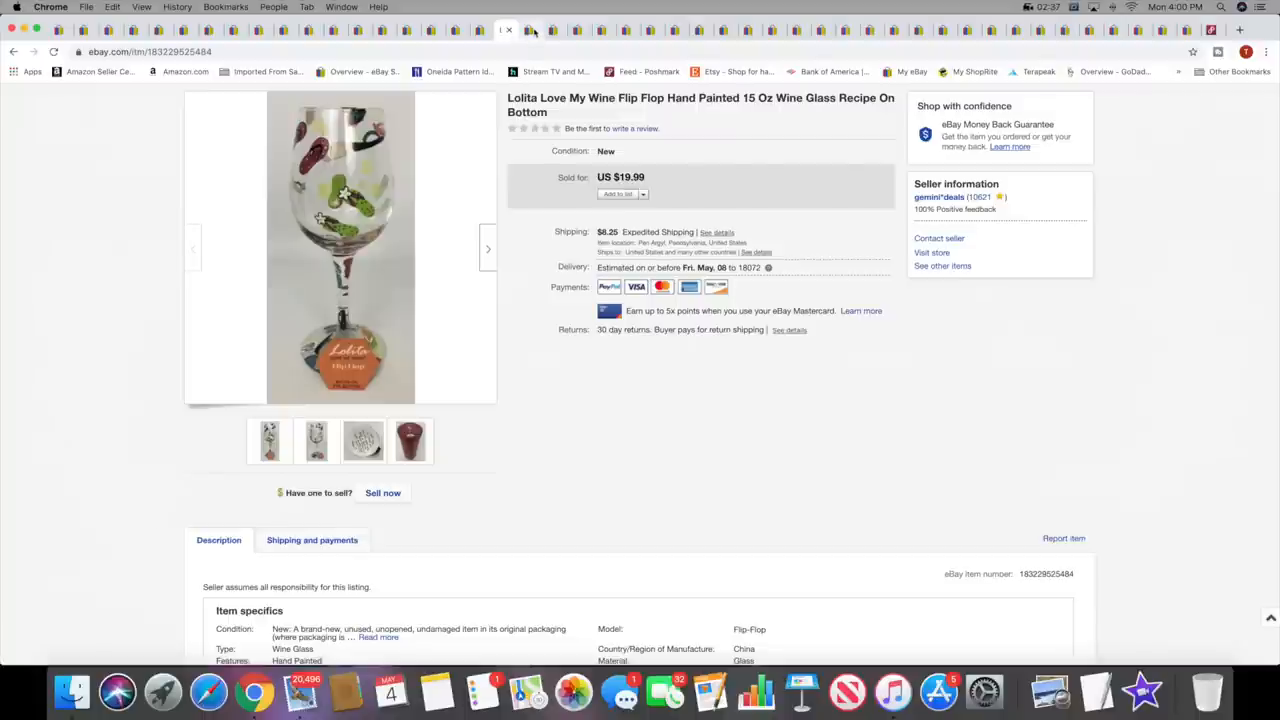
left_click(530, 30)
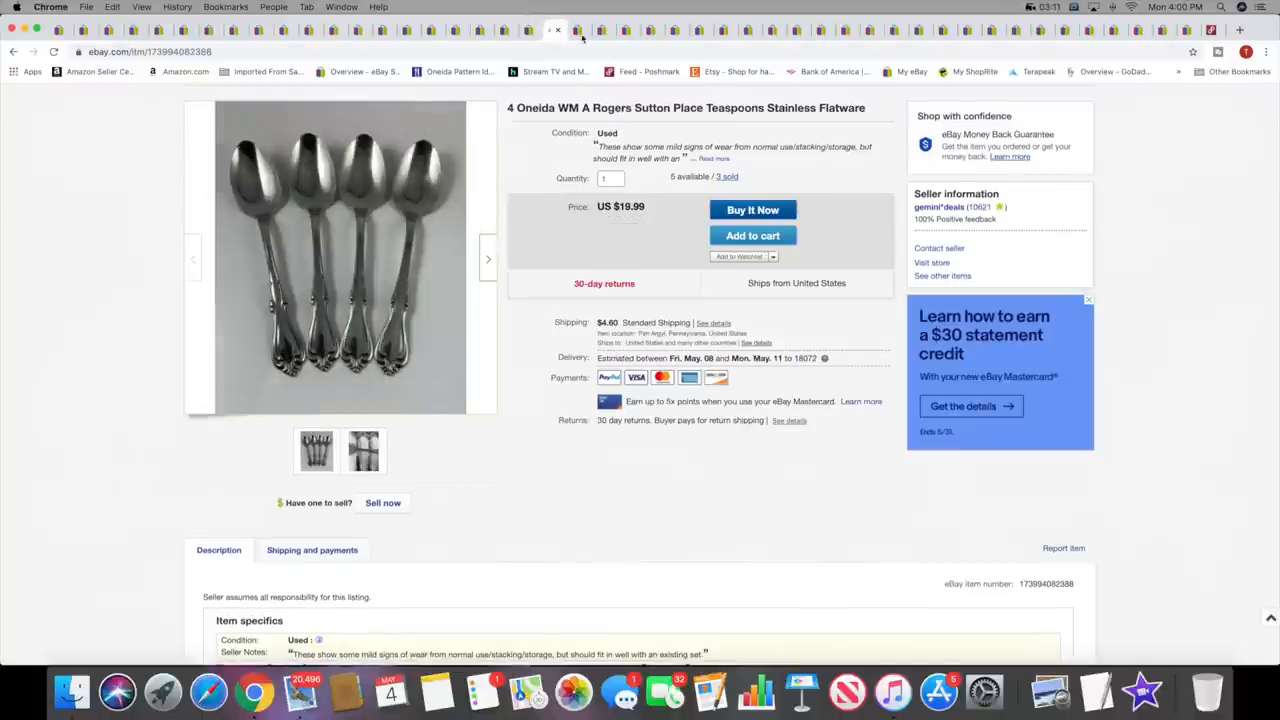
mouse_move(578, 30)
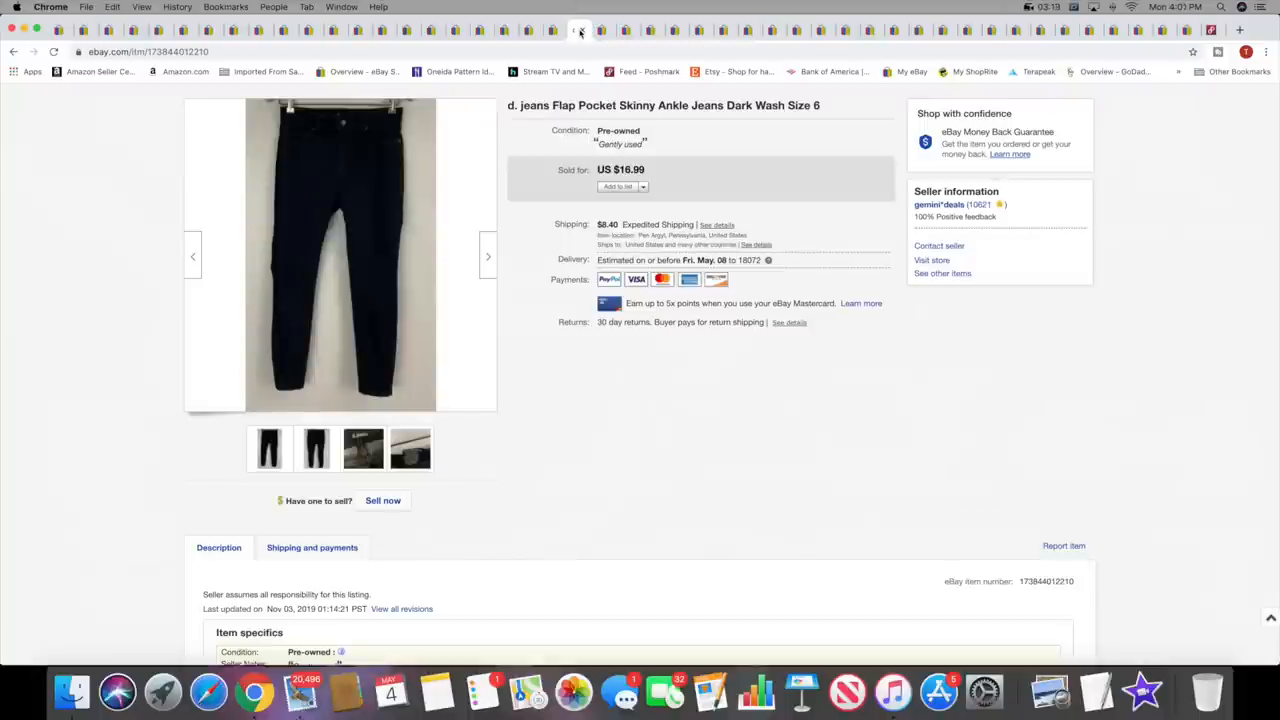
Look over the Hair vinyl album photos, then move to the World's Largest Crossword Puzzle listing
left_click(600, 30)
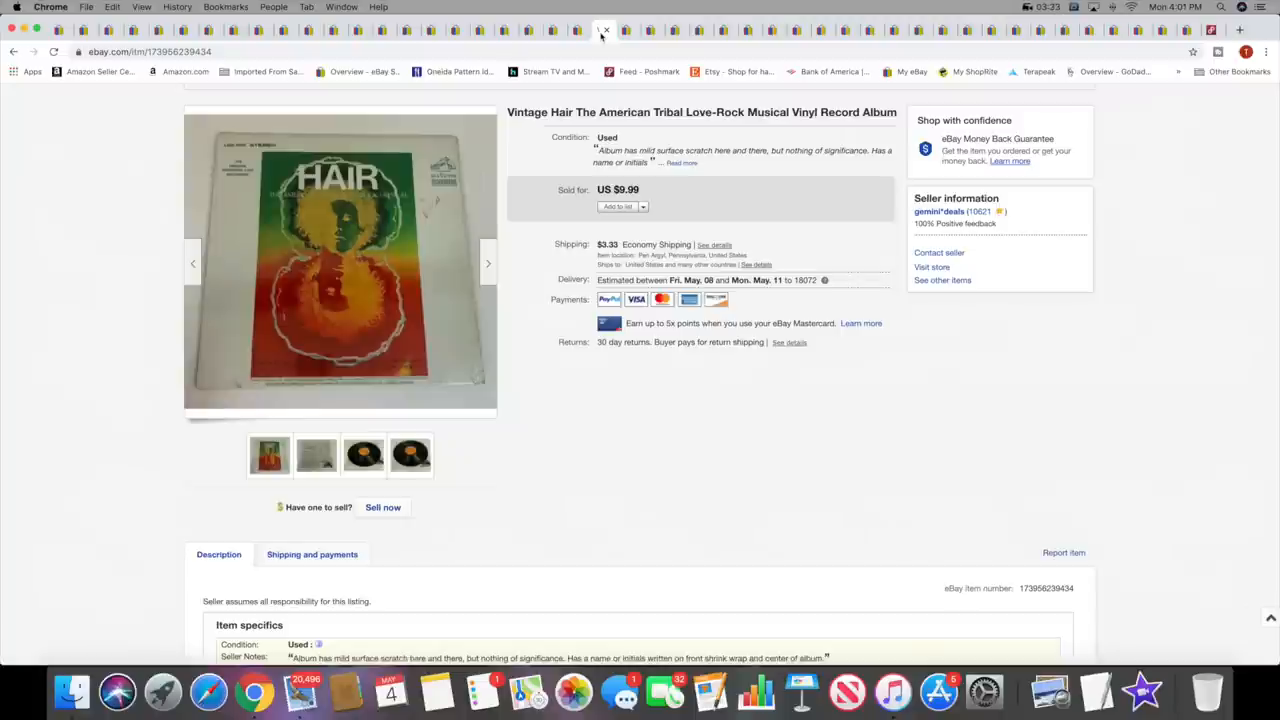
left_click(363, 455)
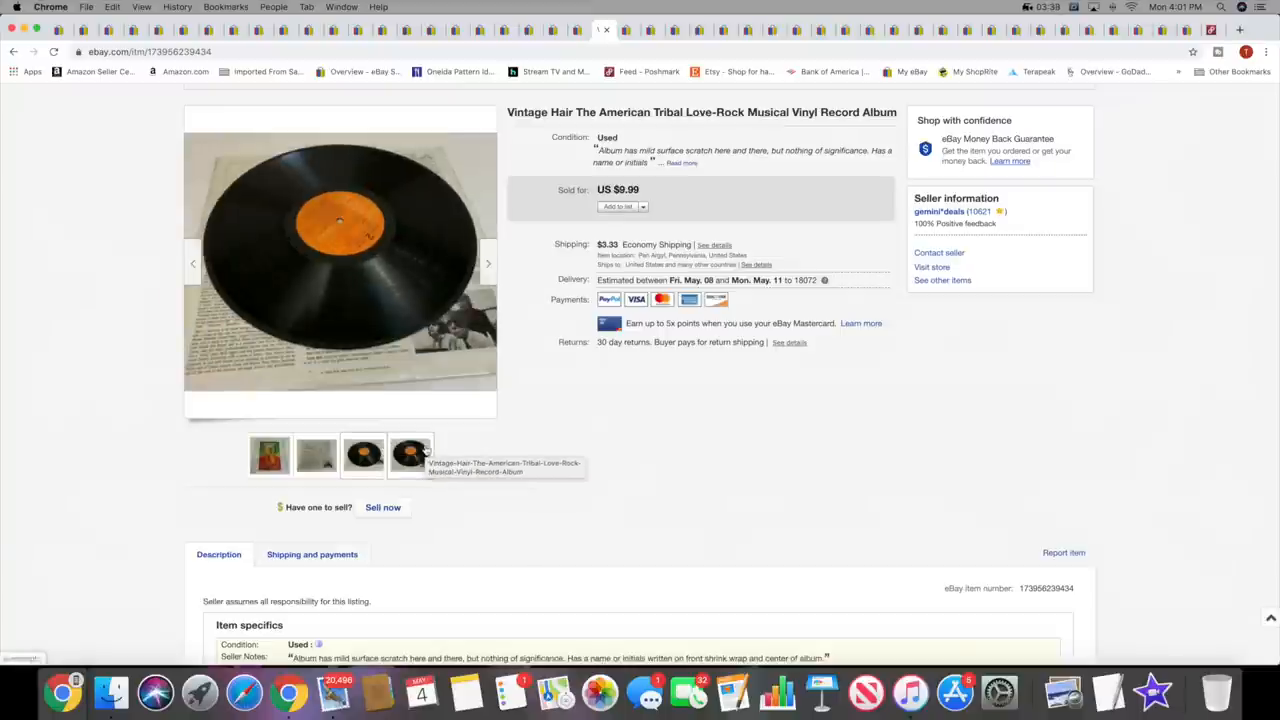
left_click(269, 456)
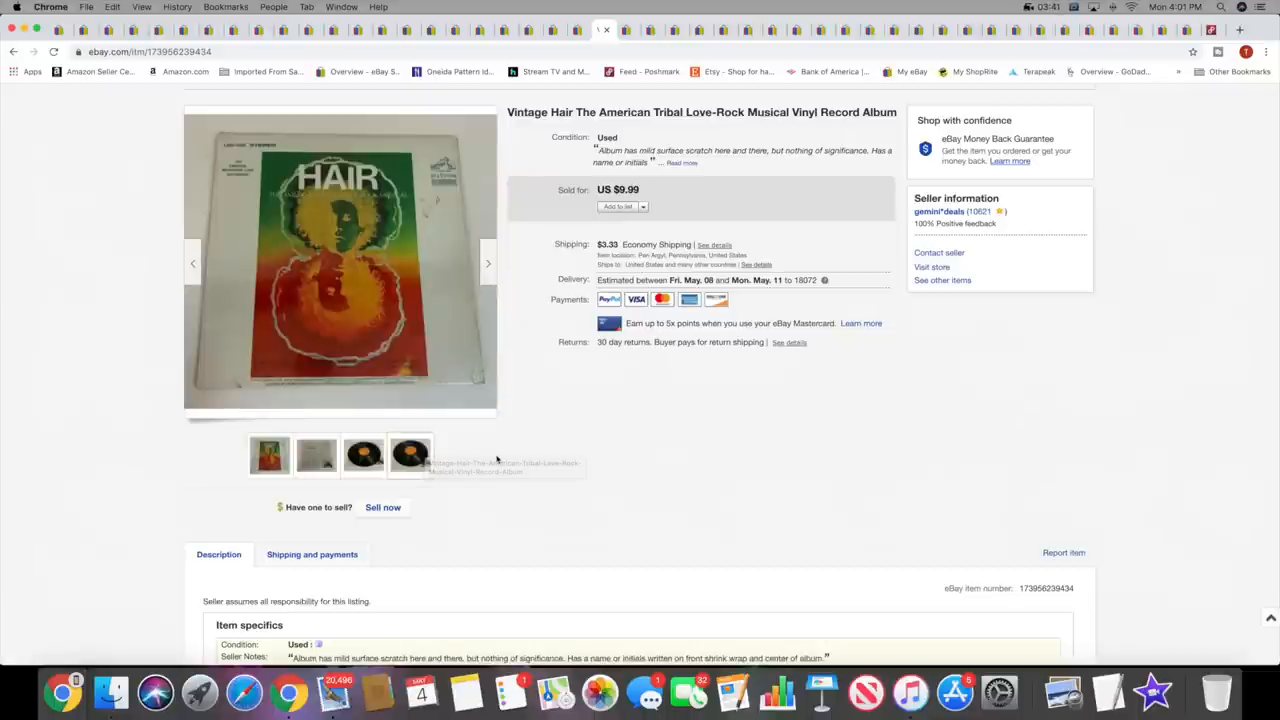
mouse_move(471, 457)
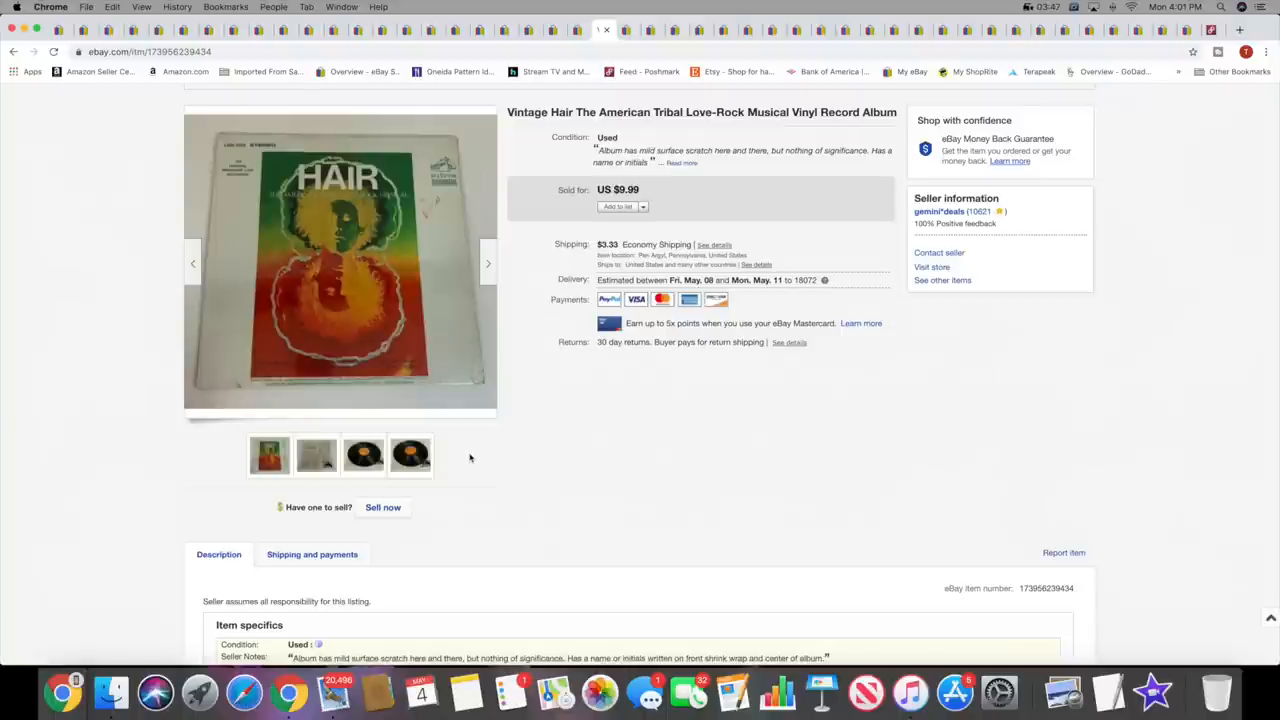
mouse_move(544, 382)
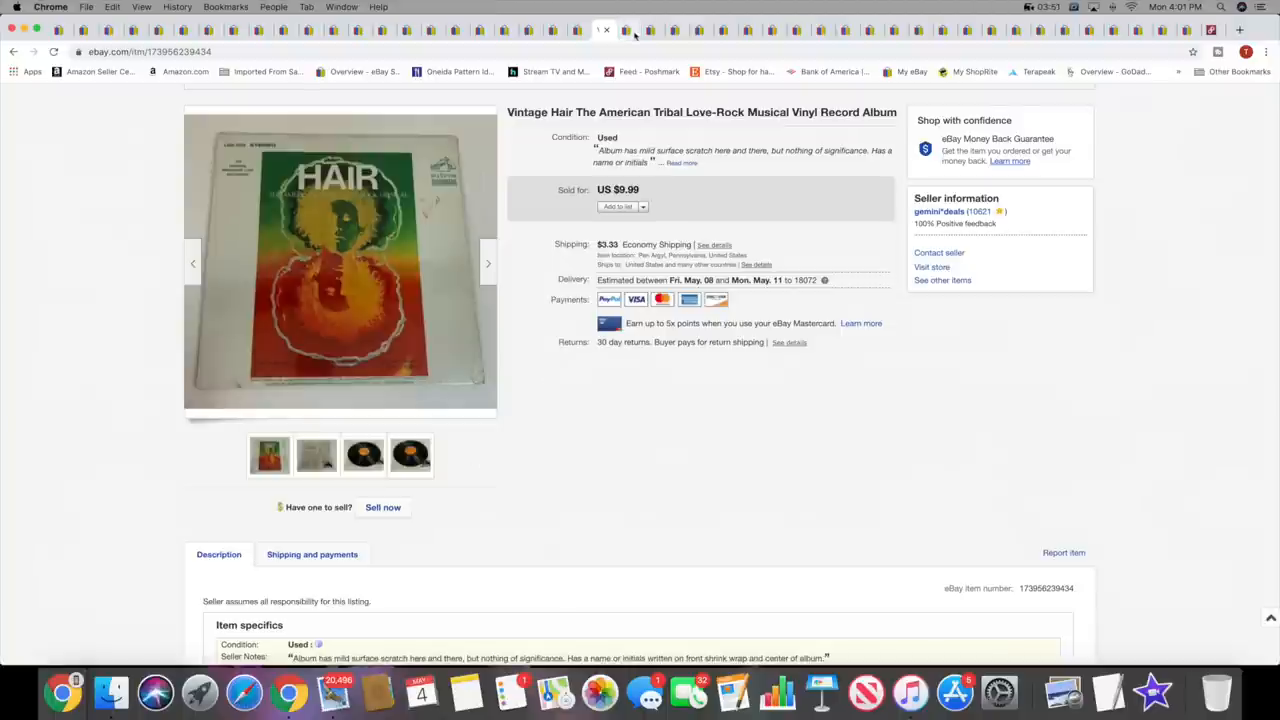
left_click(628, 30)
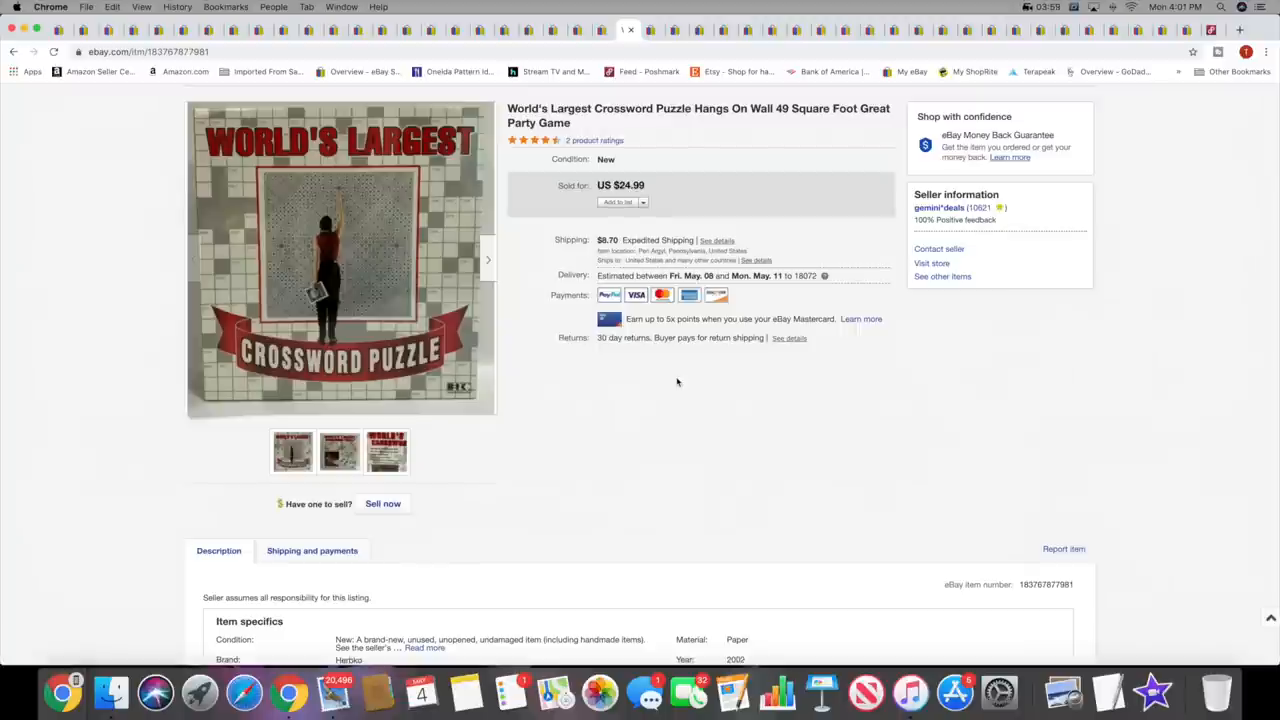
Enlarge the crossword puzzle photos and advance to the picture listing its features
left_click(340, 258)
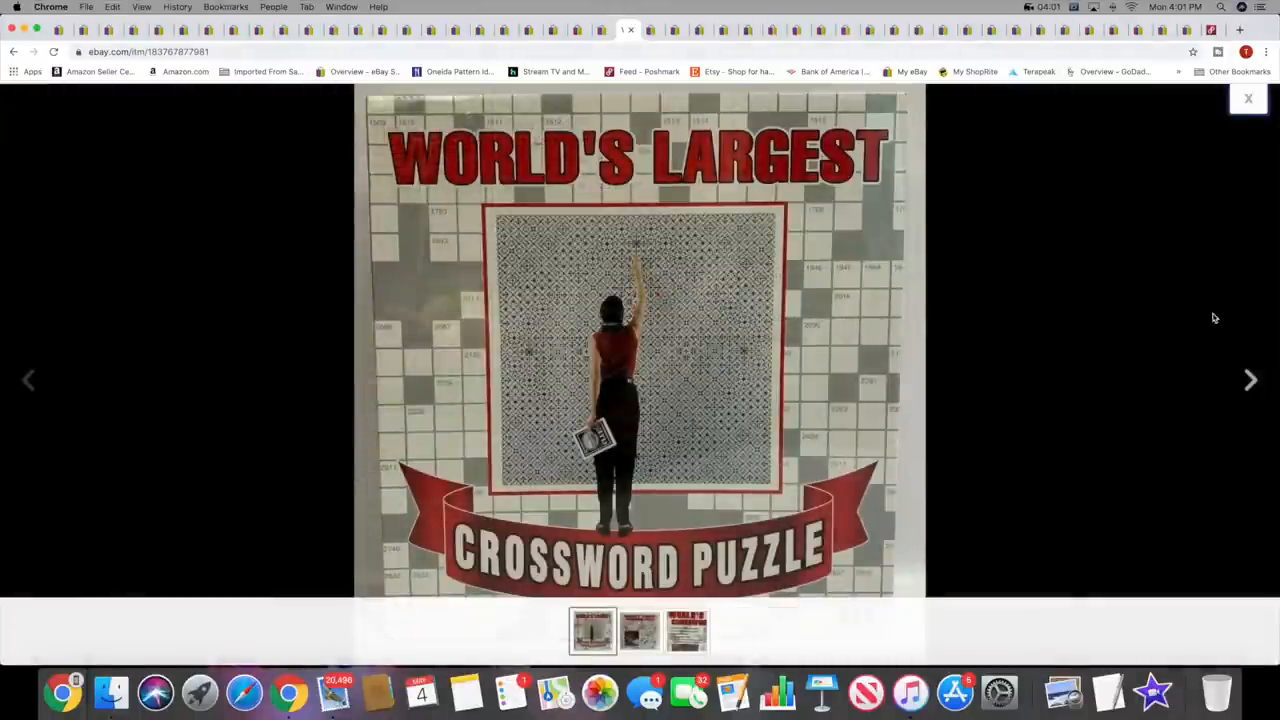
left_click(1251, 380)
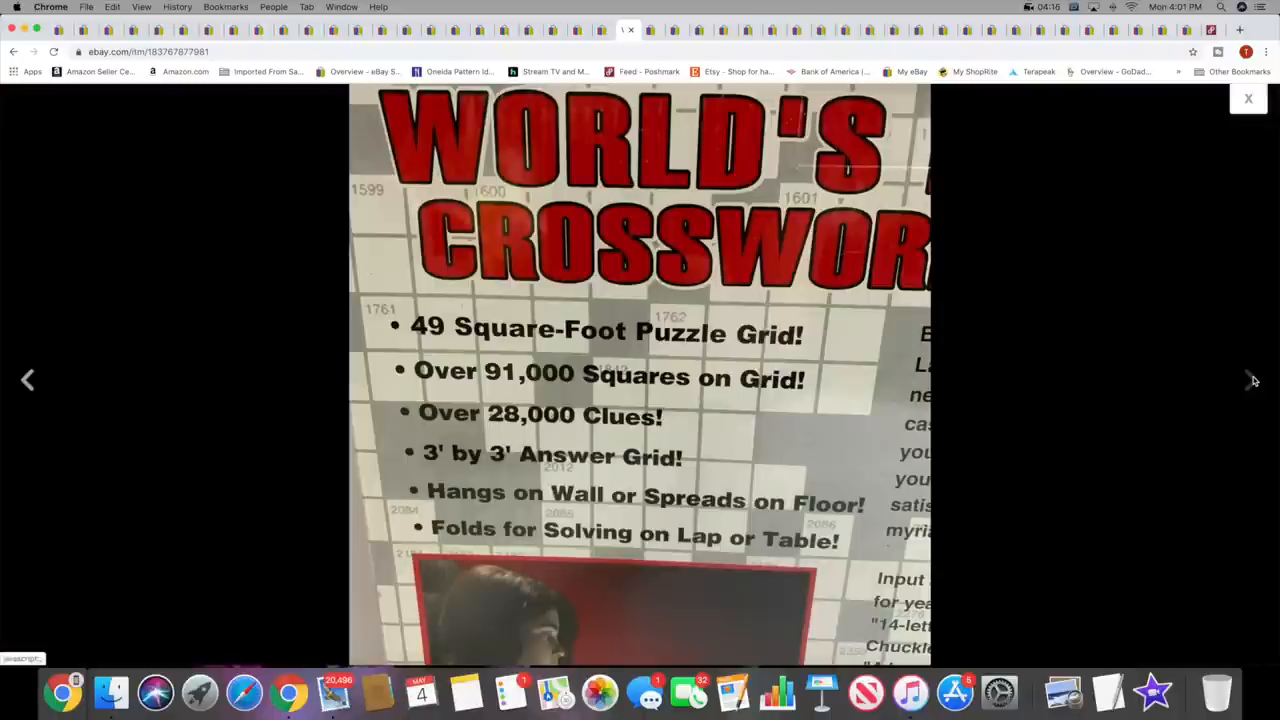
left_click(1248, 98)
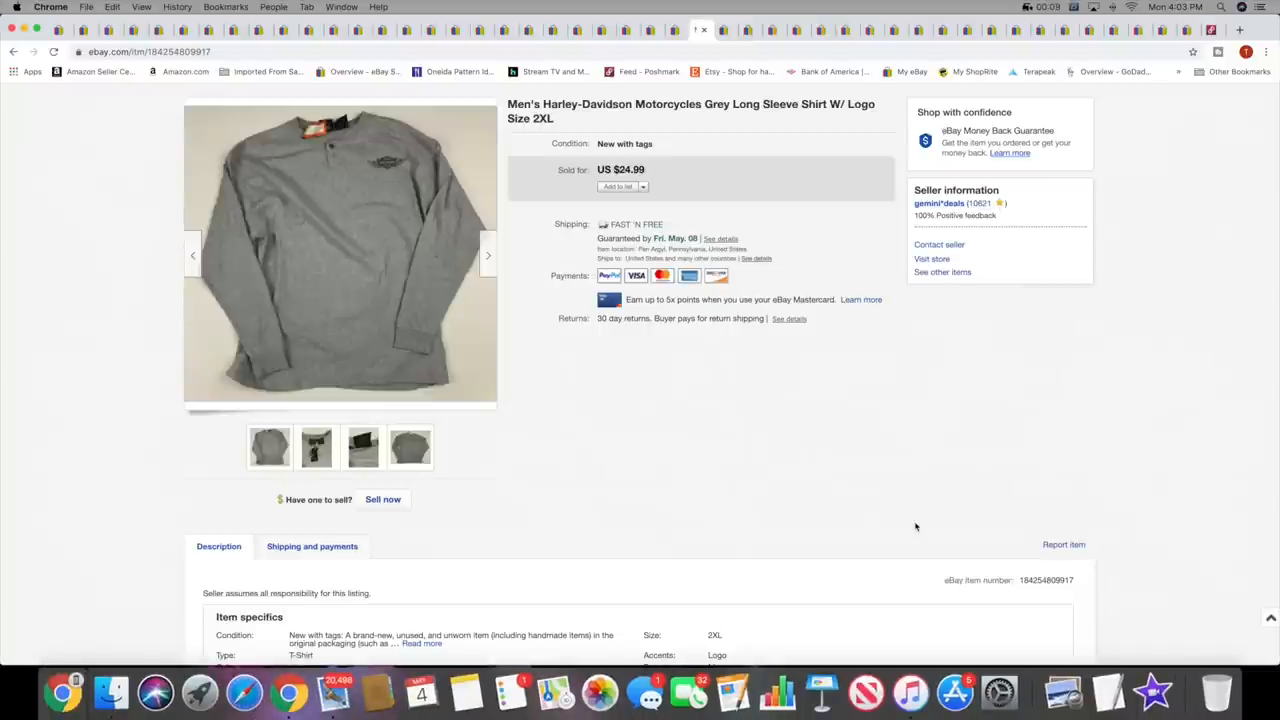
mouse_move(731, 47)
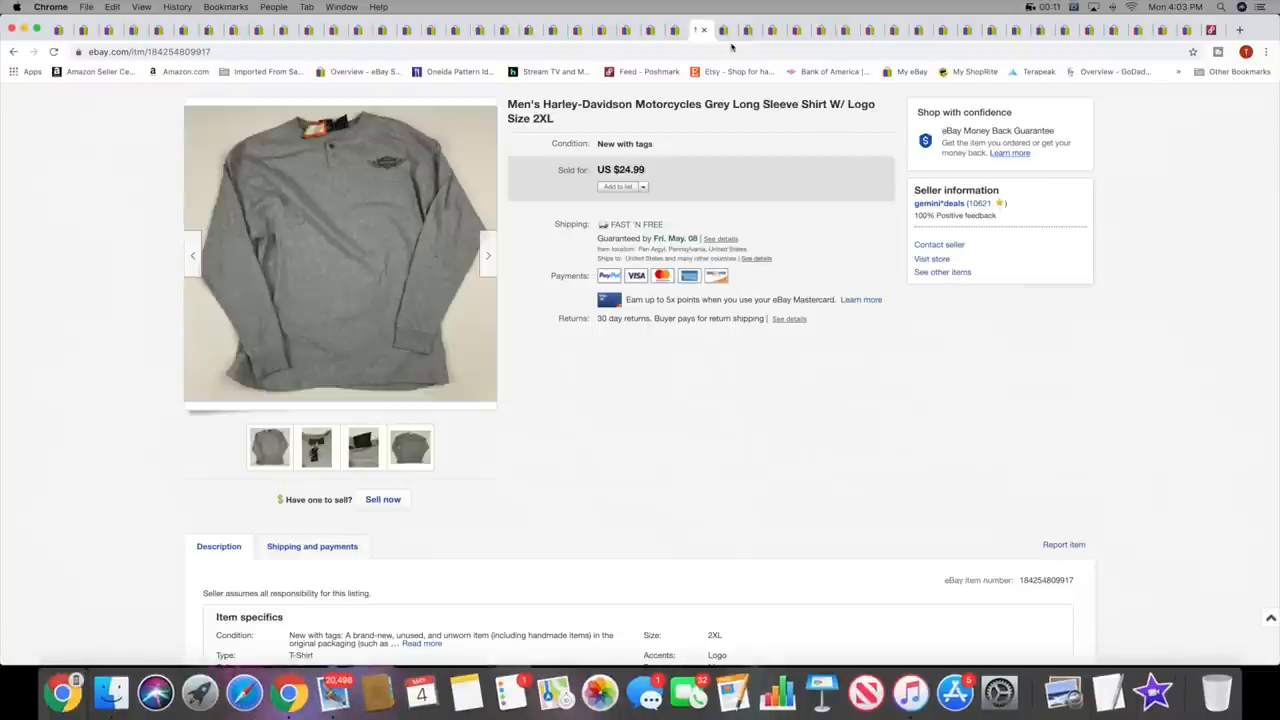
Move on to the Harley-Davidson grey long sleeve shirt listing ($24.99)
left_click(724, 29)
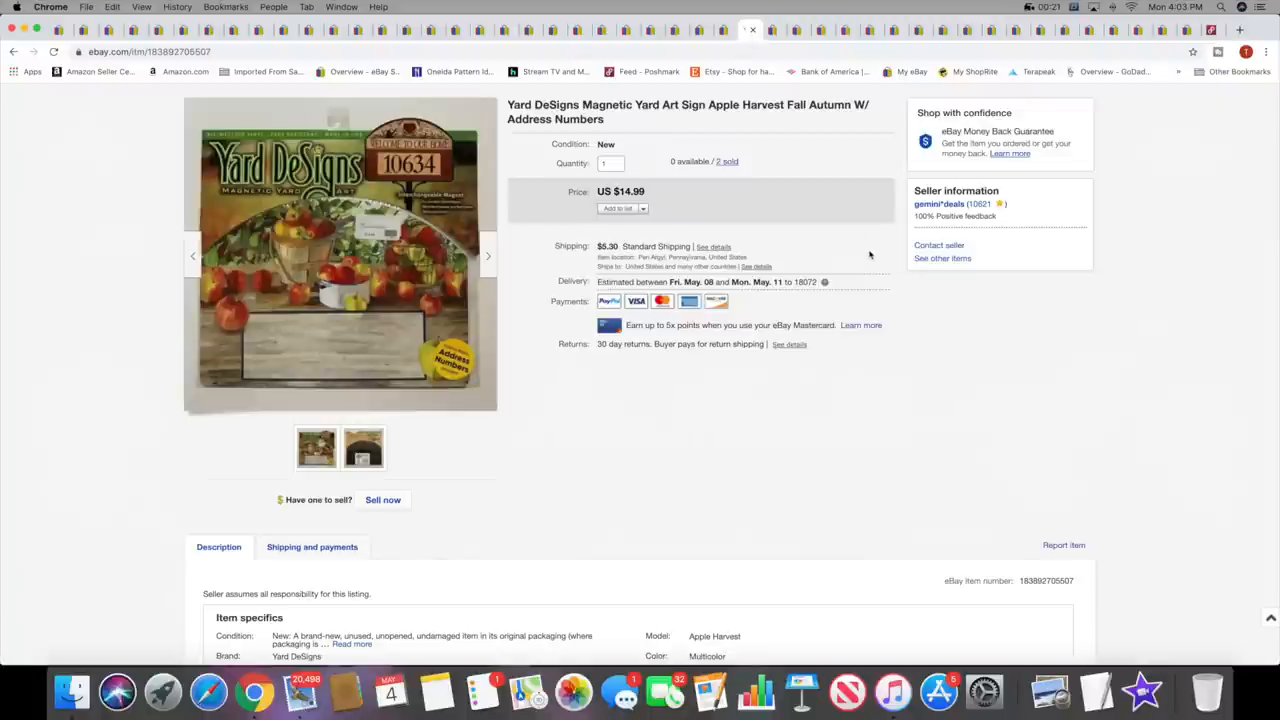
mouse_move(897, 305)
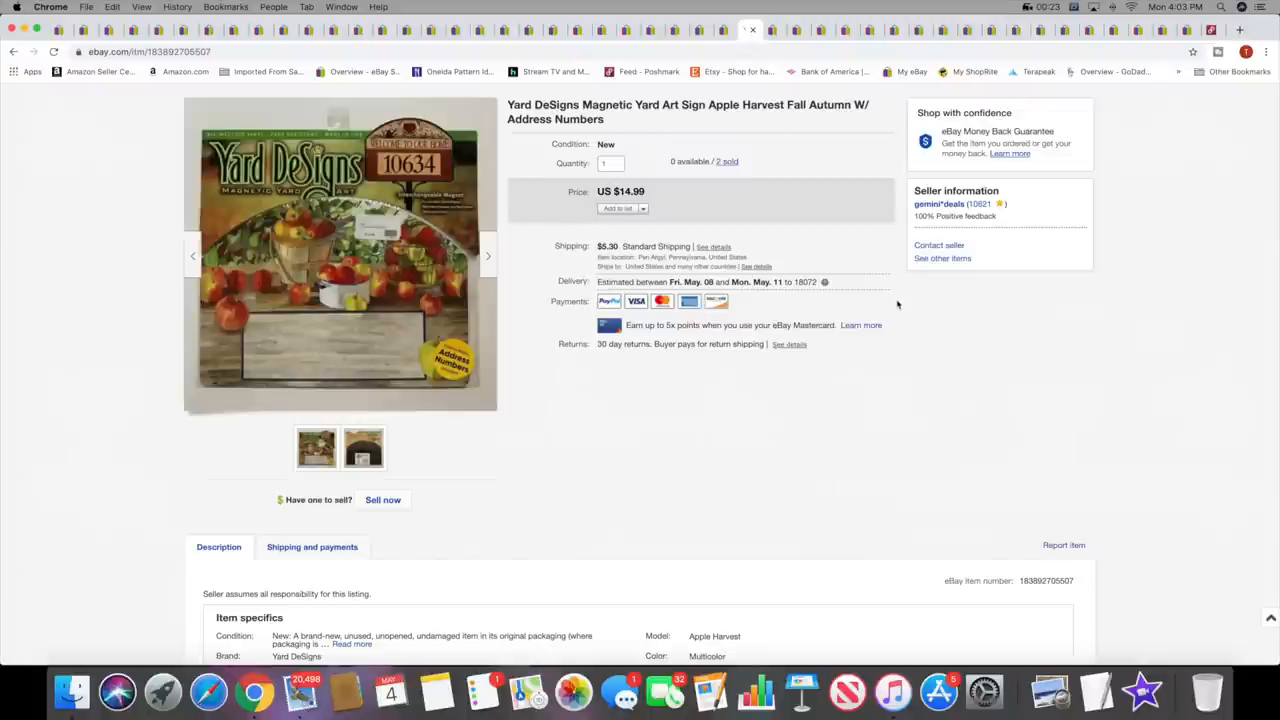
mouse_move(330, 300)
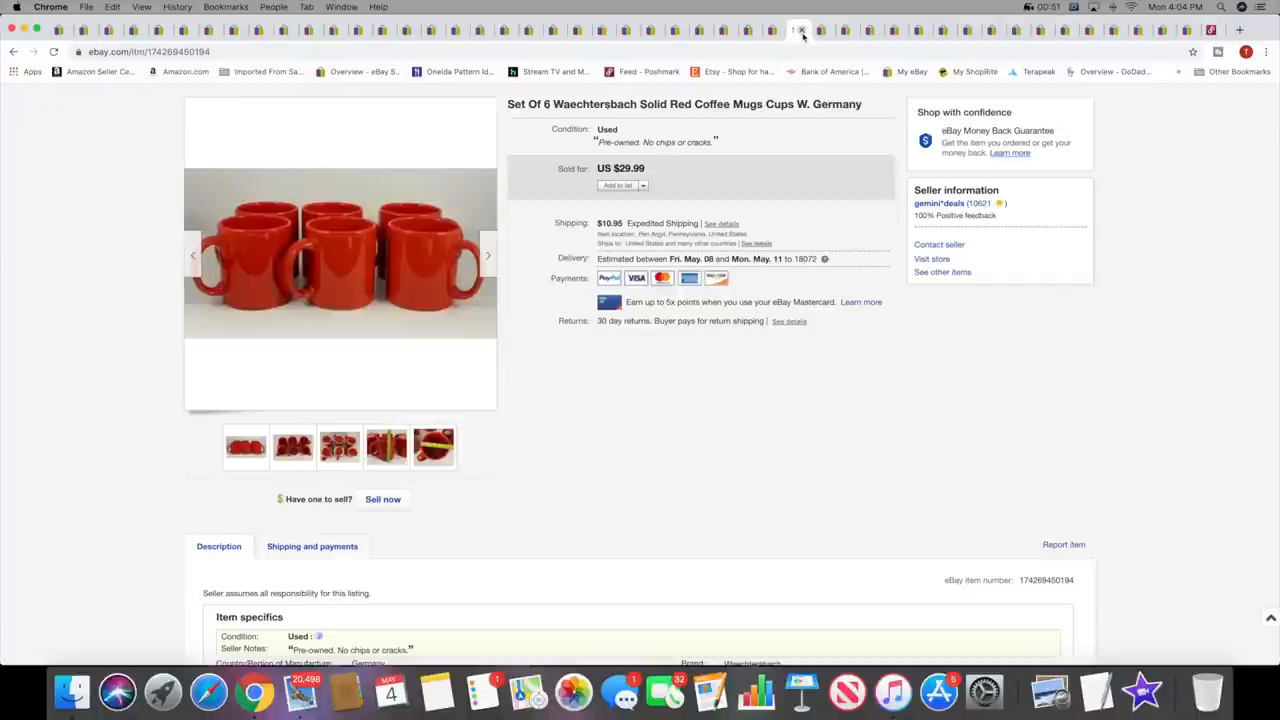
mouse_move(341, 255)
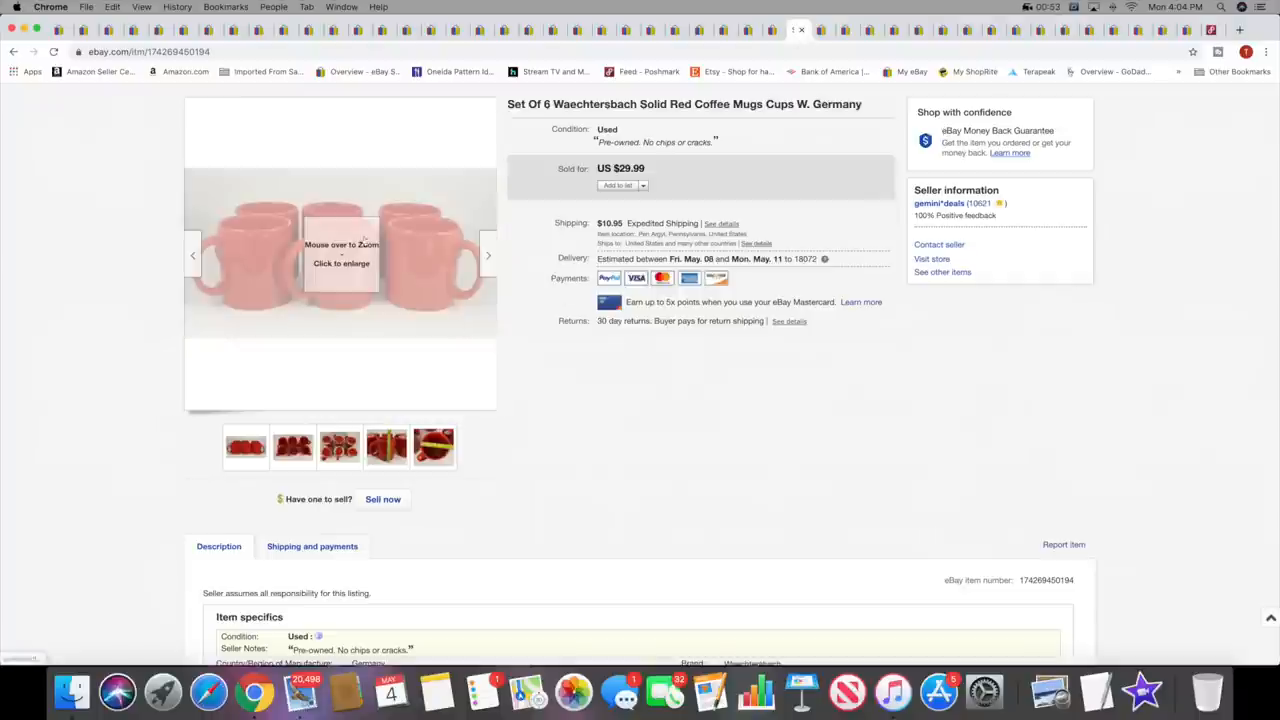
mouse_move(341, 250)
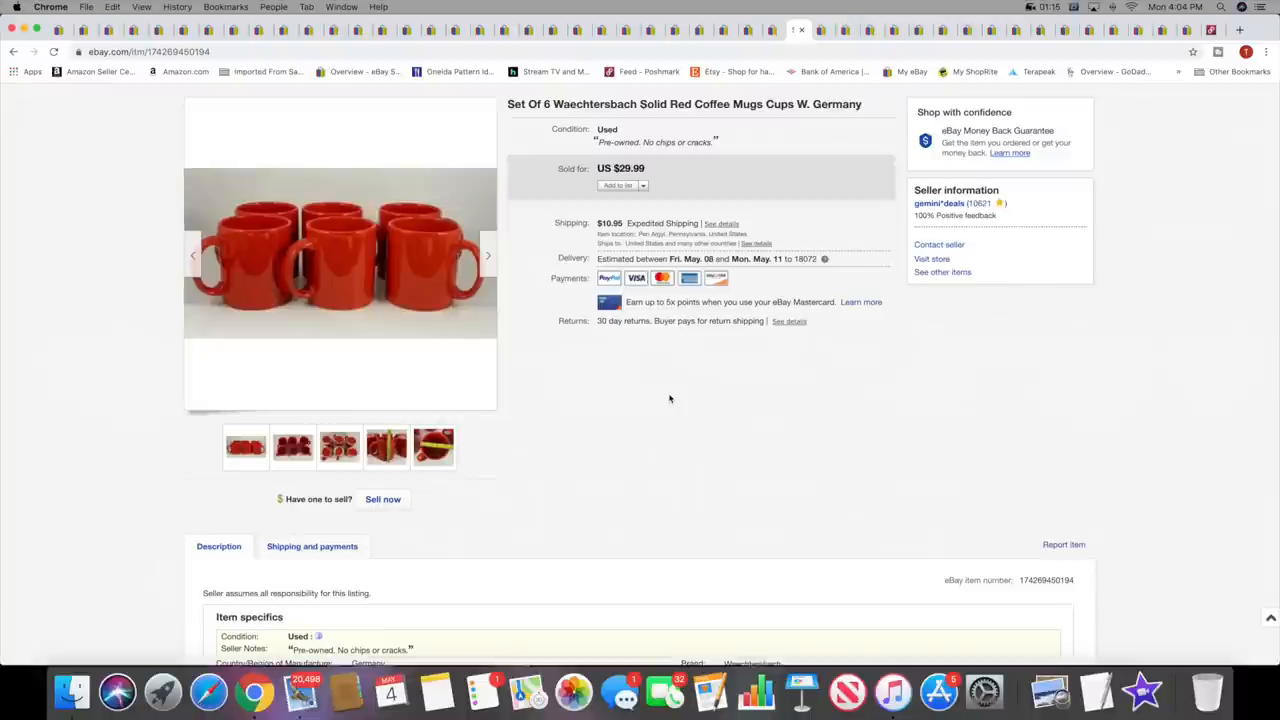
Take a closer look at the Waechtersbach red coffee mug set photo
left_click(340, 255)
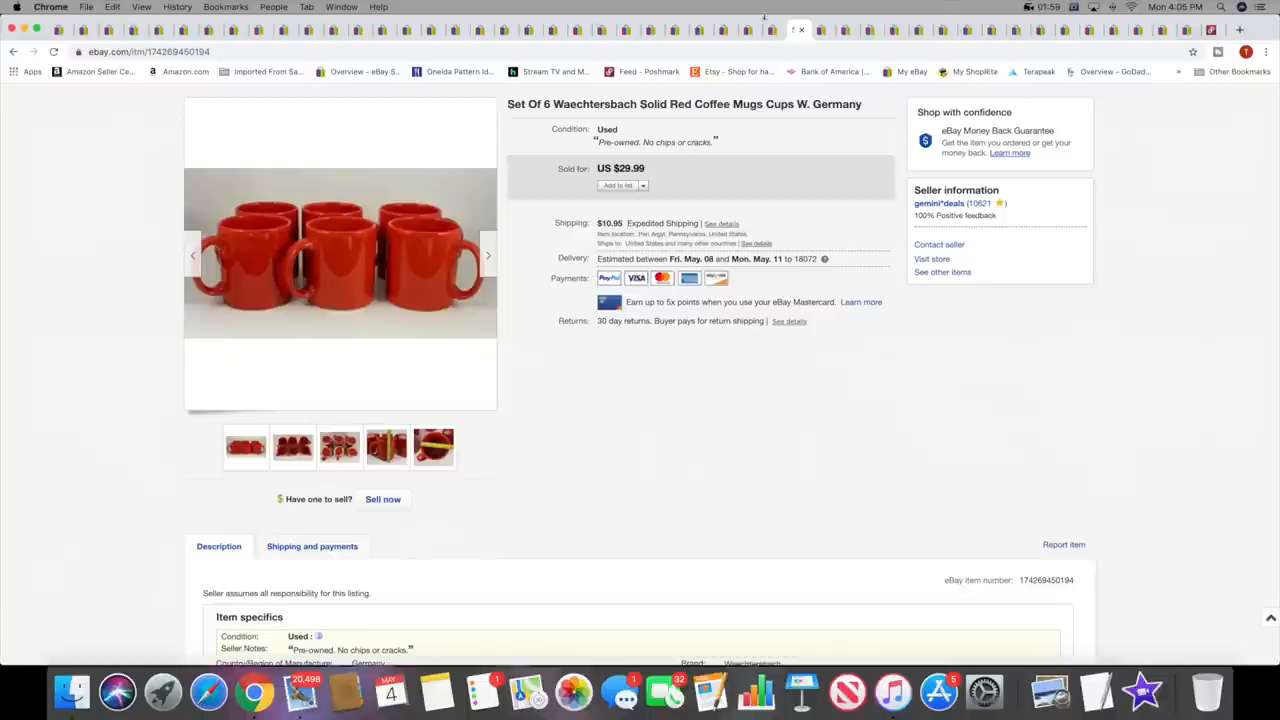
mouse_move(836, 142)
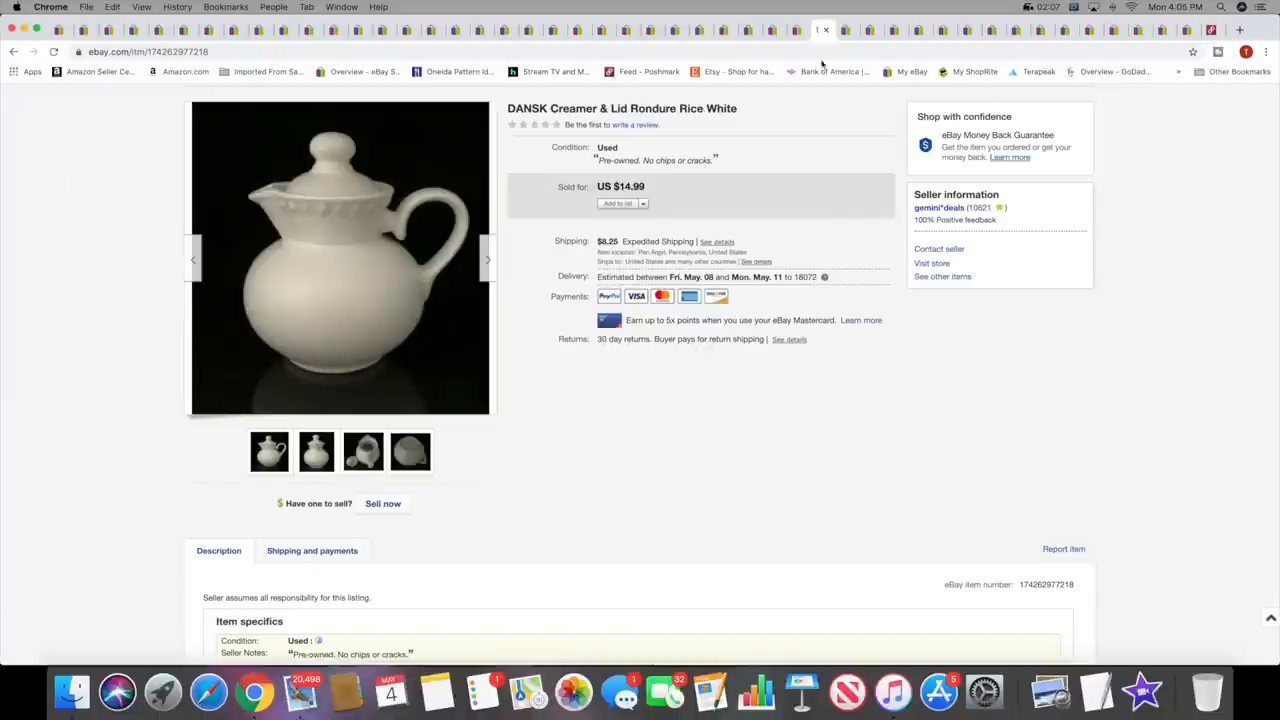
mouse_move(815, 252)
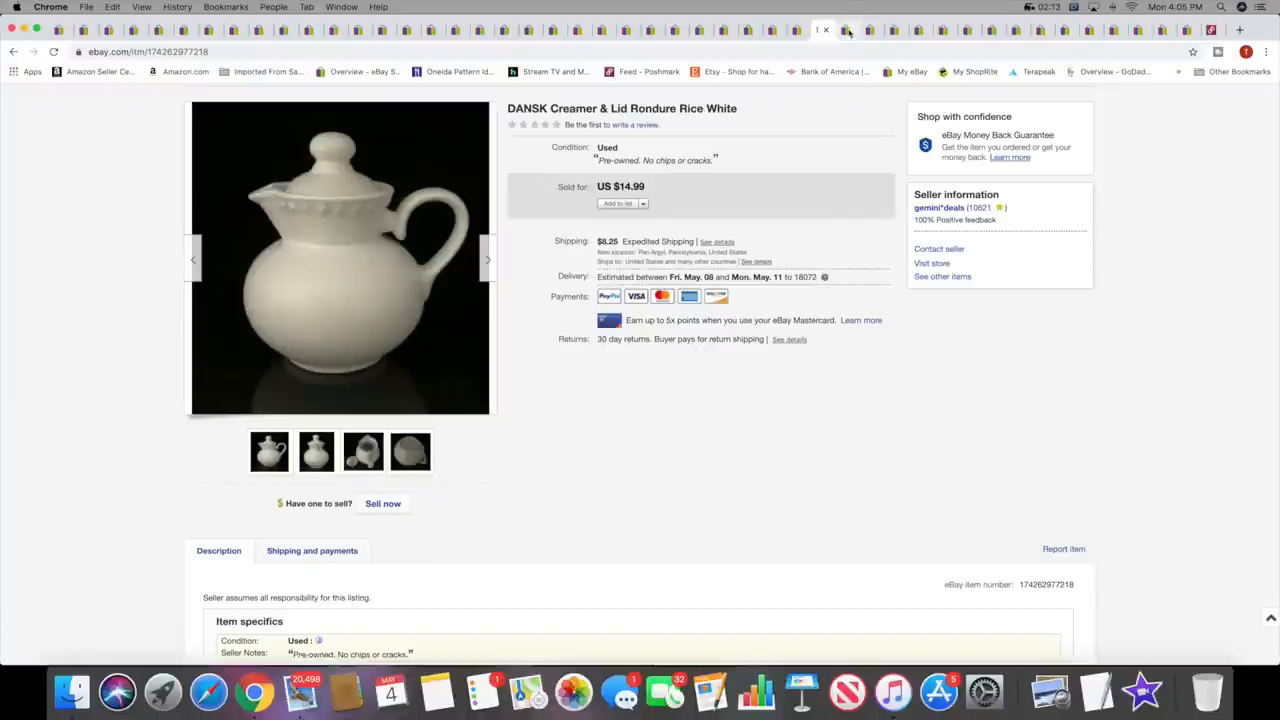
Move through the Vera Bradley crossbody bag ($14.99) and Ruby Rd. palm-leaf top ($16.95) listings
left_click(847, 29)
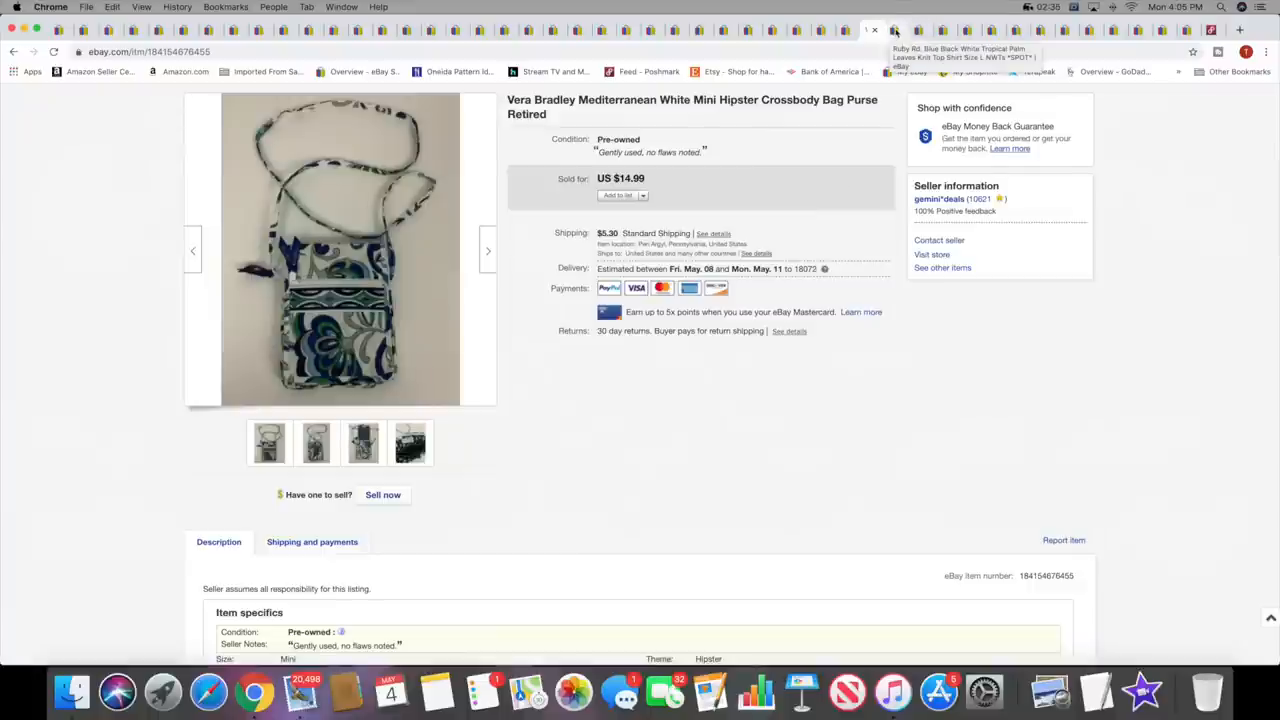
left_click(895, 30)
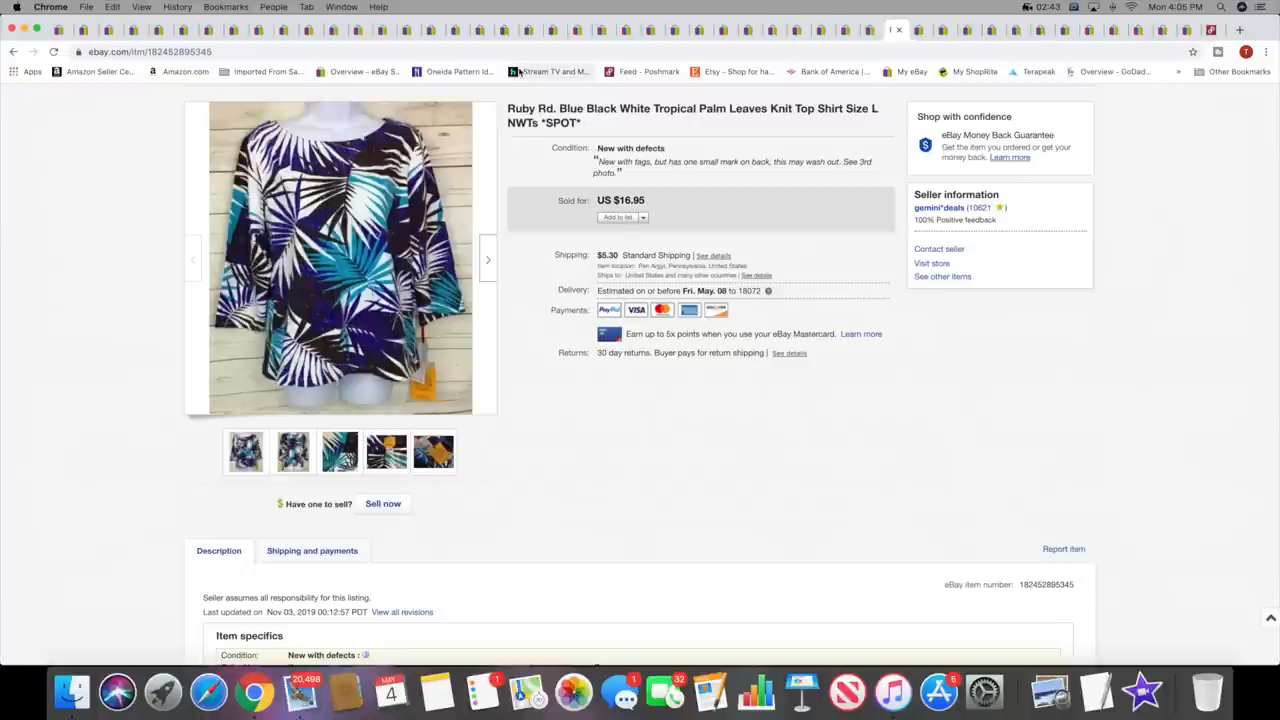
mouse_move(547, 71)
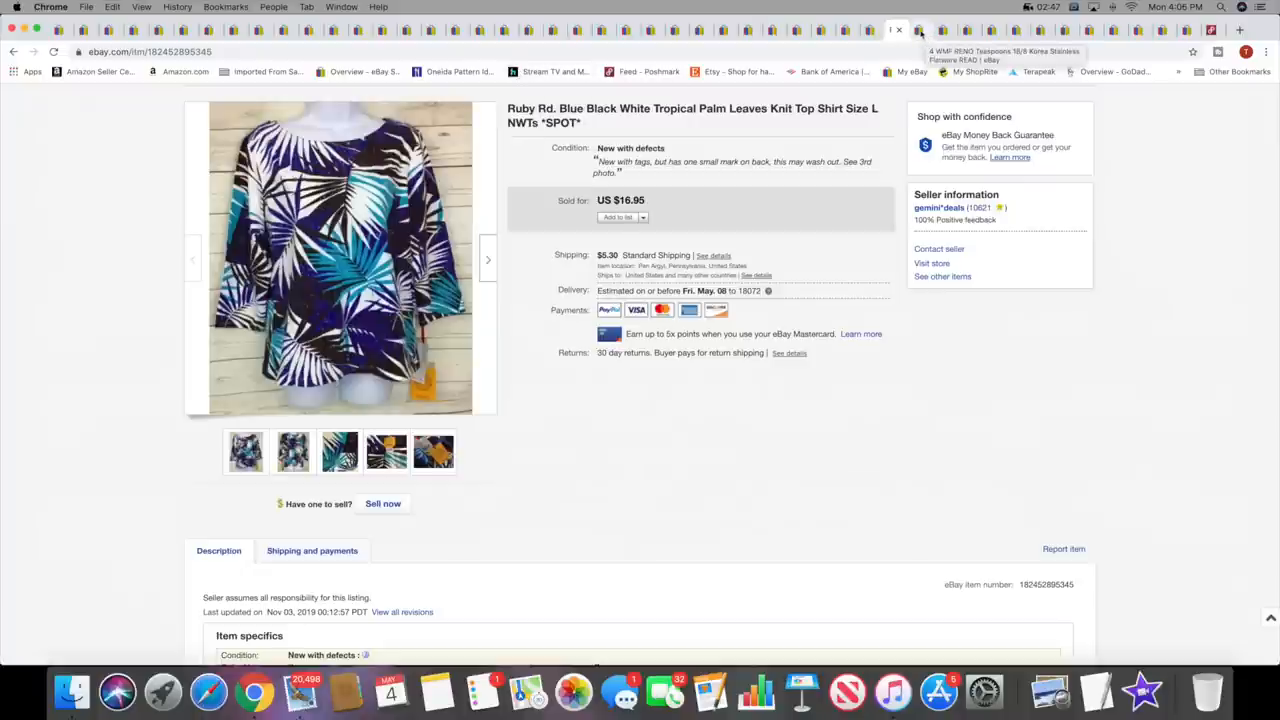
Switch to the sold Joan Boyce black sequined Shadow Bag listing ($34.99, paid via PayPal)
left_click(920, 30)
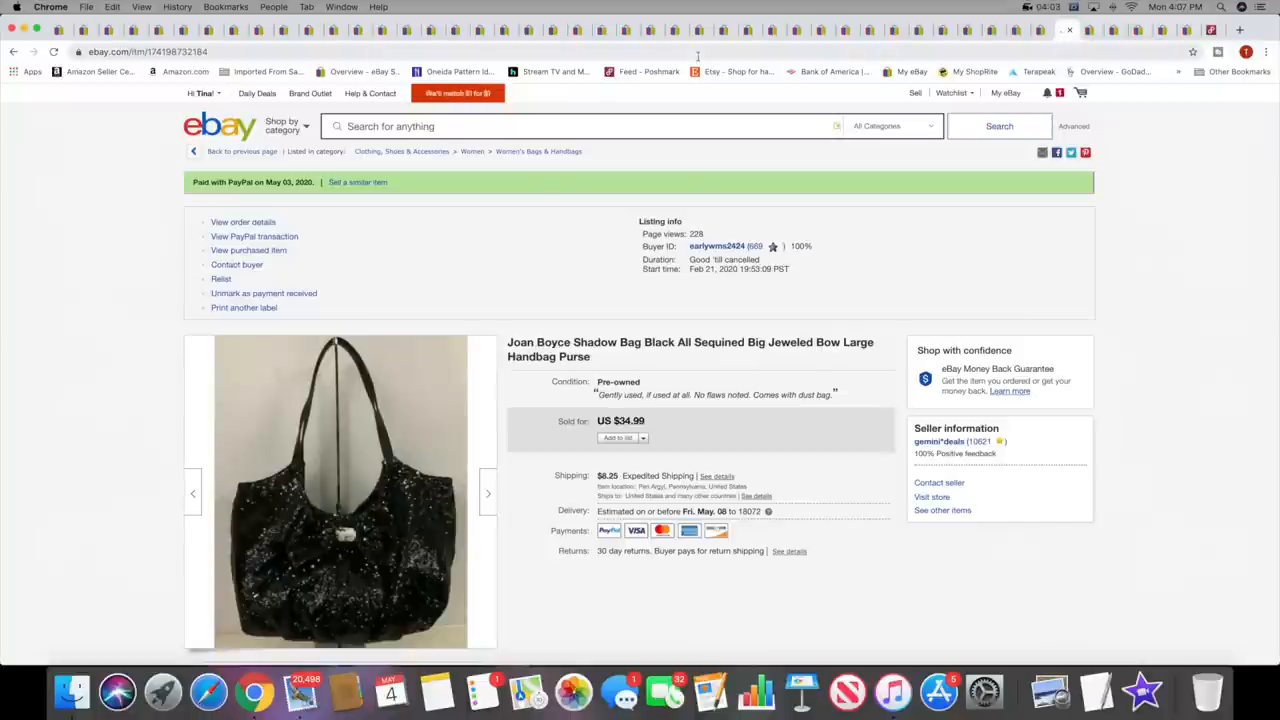
Scroll down the Joan Boyce Shadow Bag order to read the payment and listing details
scroll("down", 3)
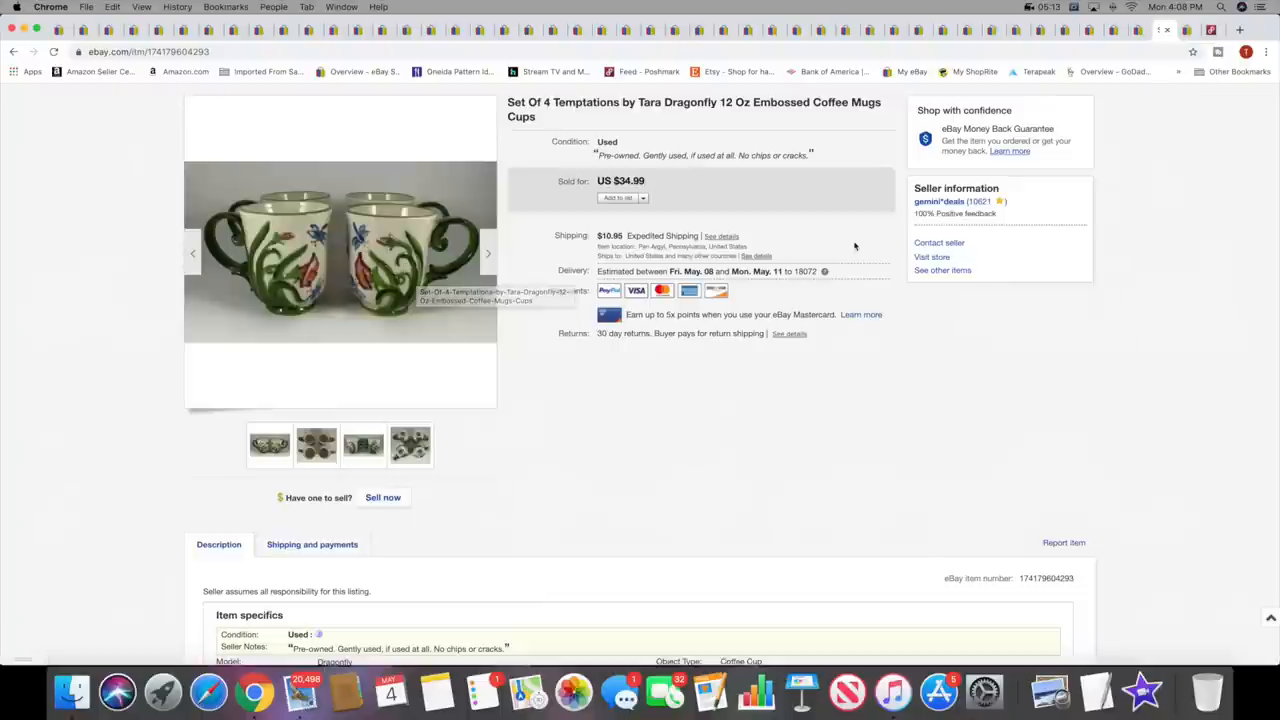
mouse_move(713, 359)
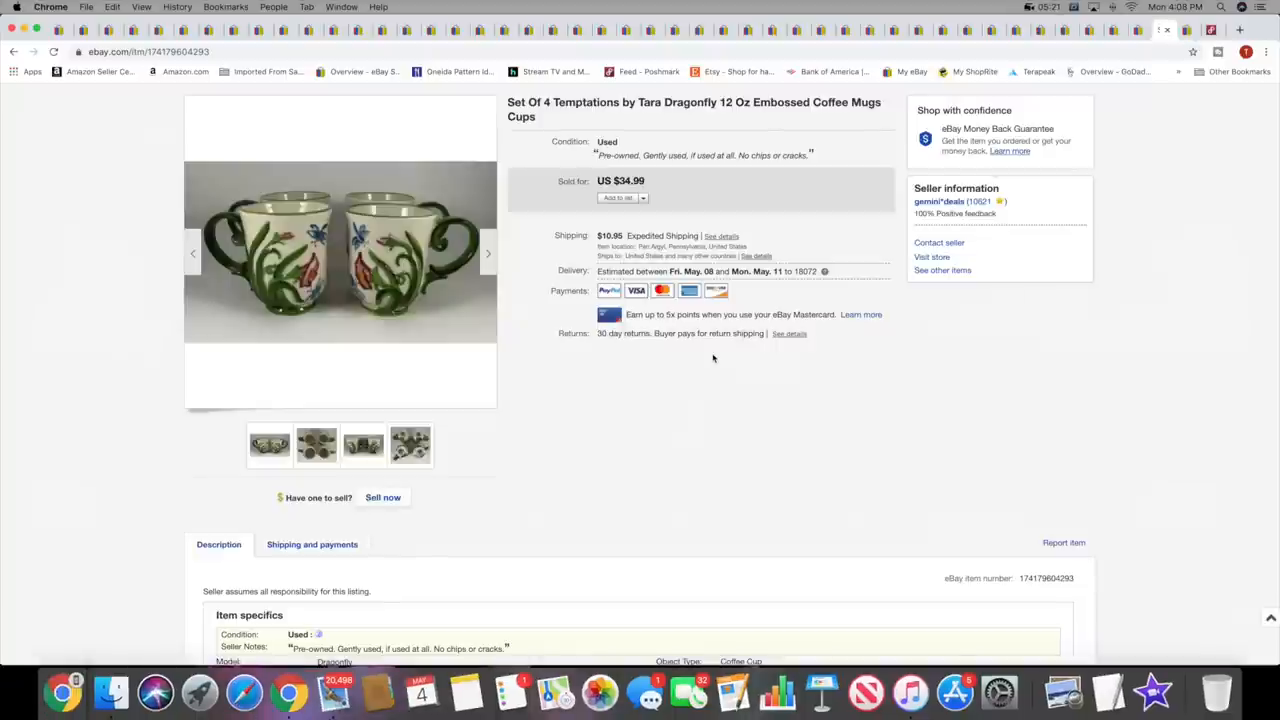
mouse_move(715, 358)
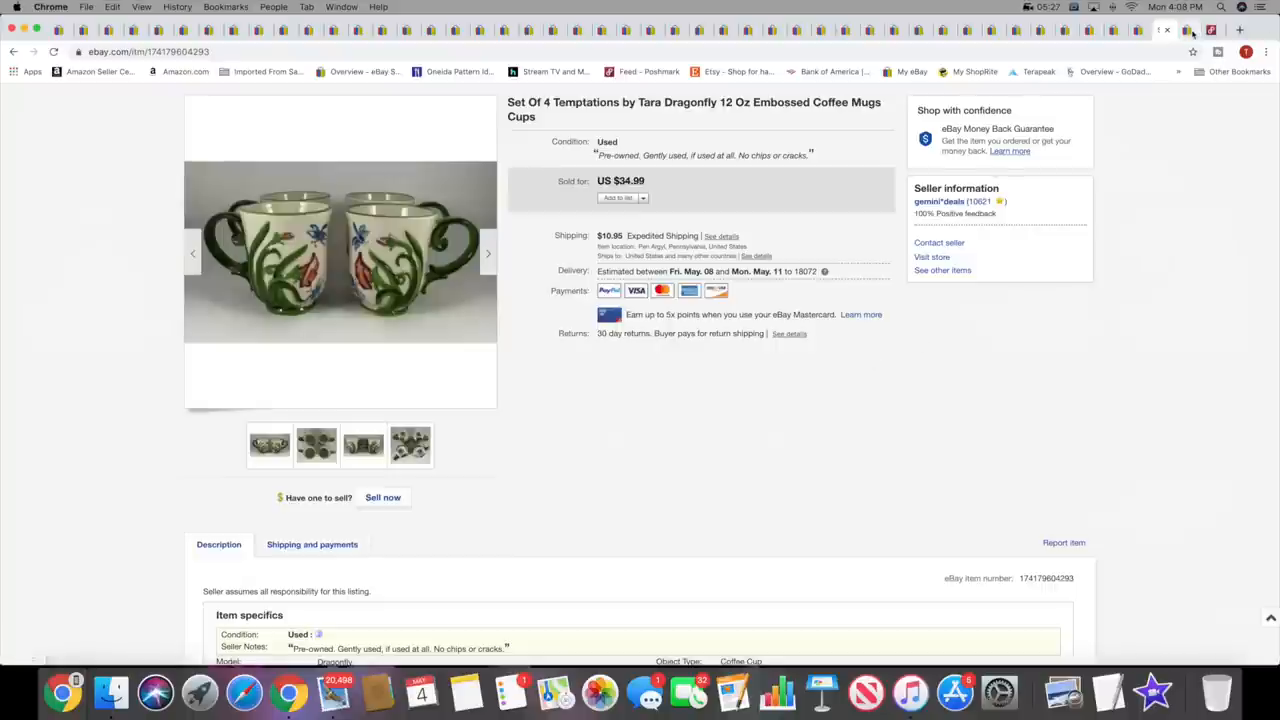
mouse_move(1189, 30)
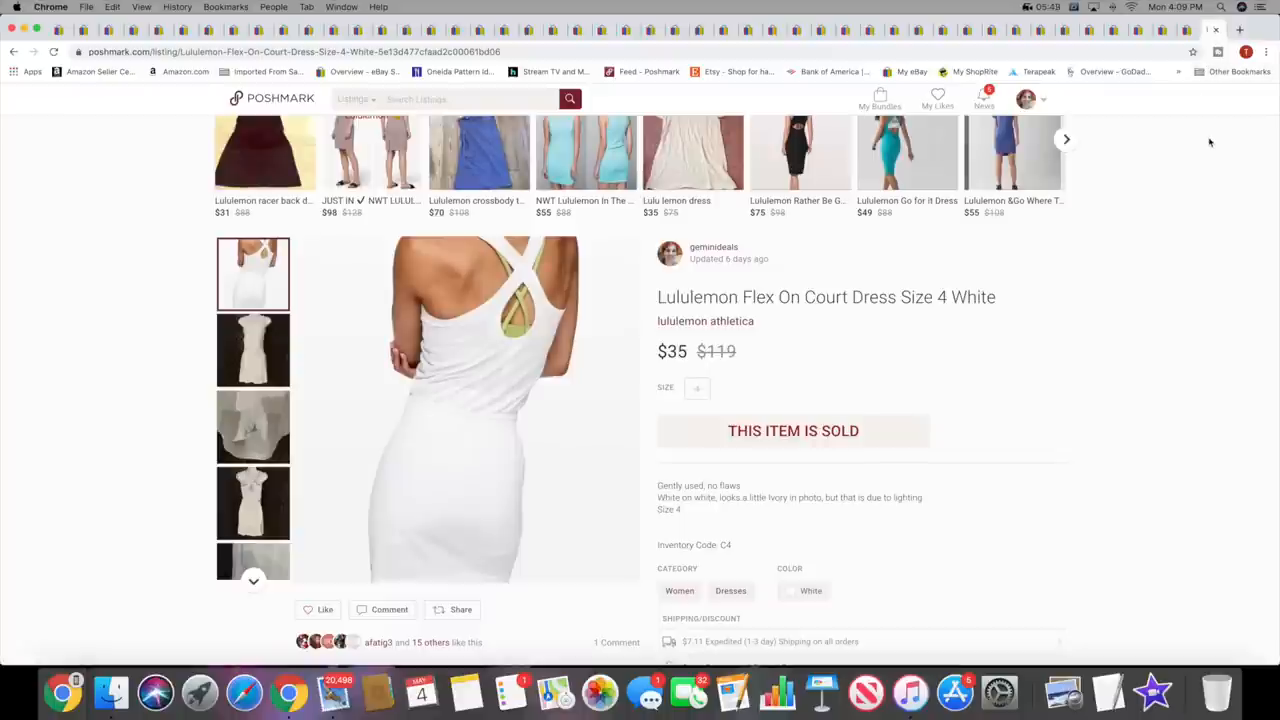
mouse_move(1201, 138)
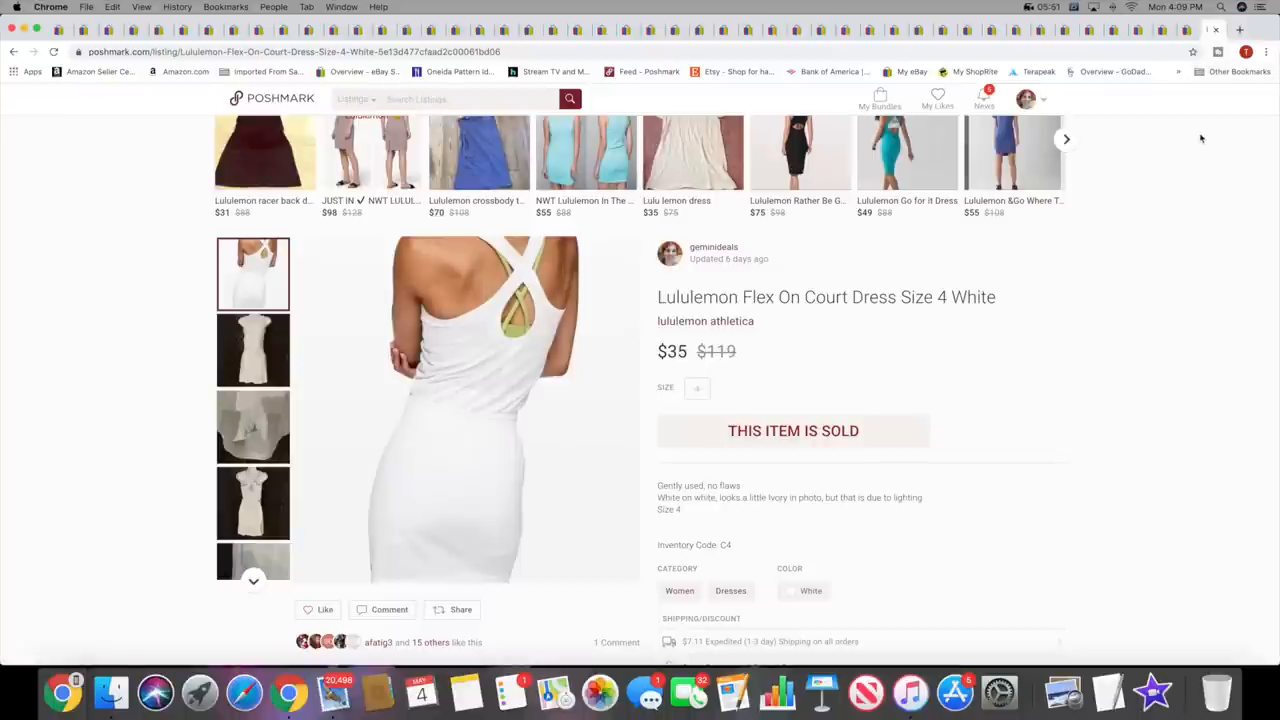